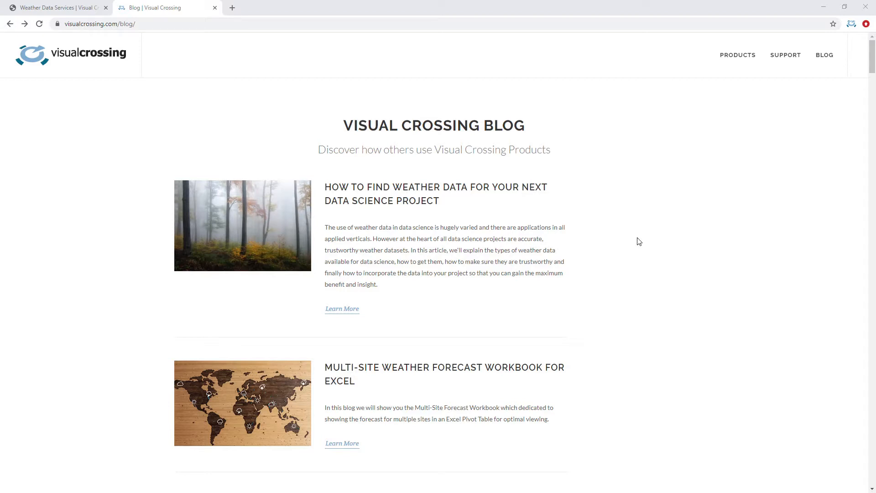
mouse_move(641, 237)
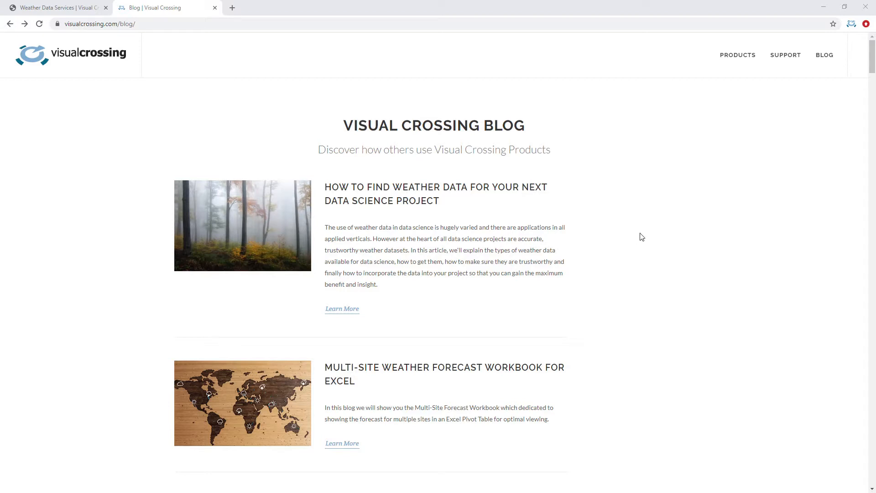
mouse_move(646, 244)
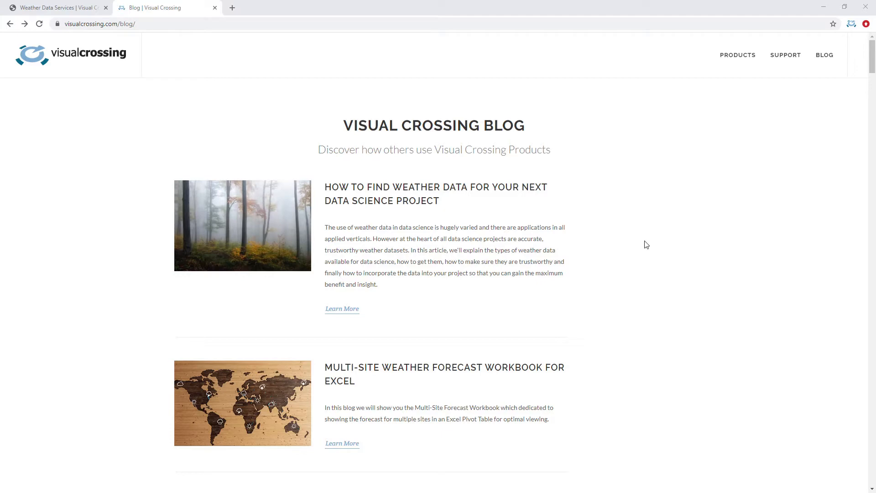
mouse_move(638, 208)
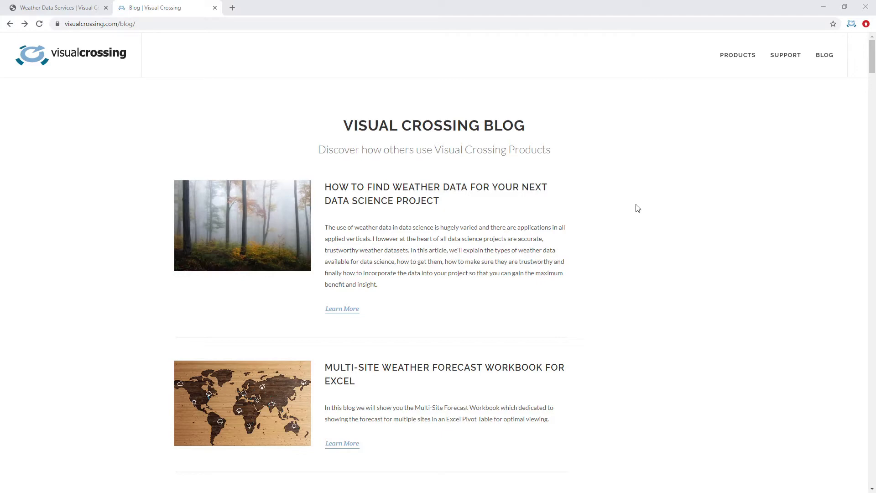
- Open the blog post 'How do I add weather data into Microsoft PowerPoint?' and scroll through it
scroll(down, 3)
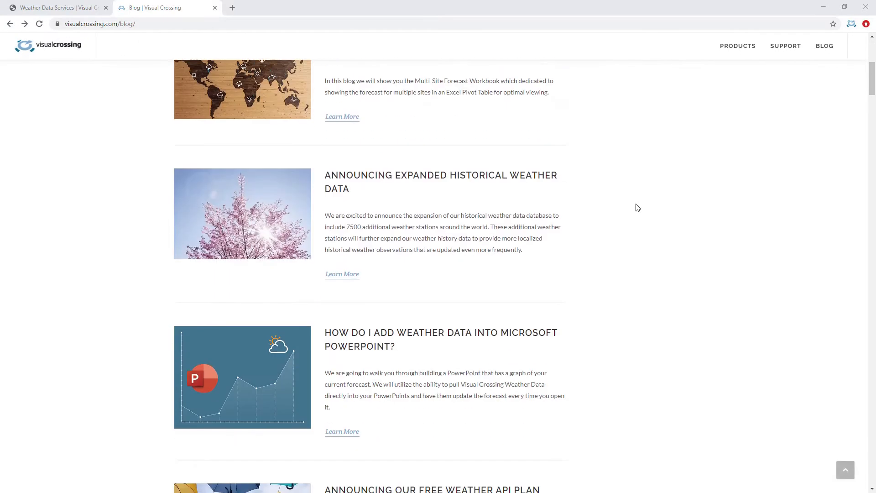
scroll(down, 3)
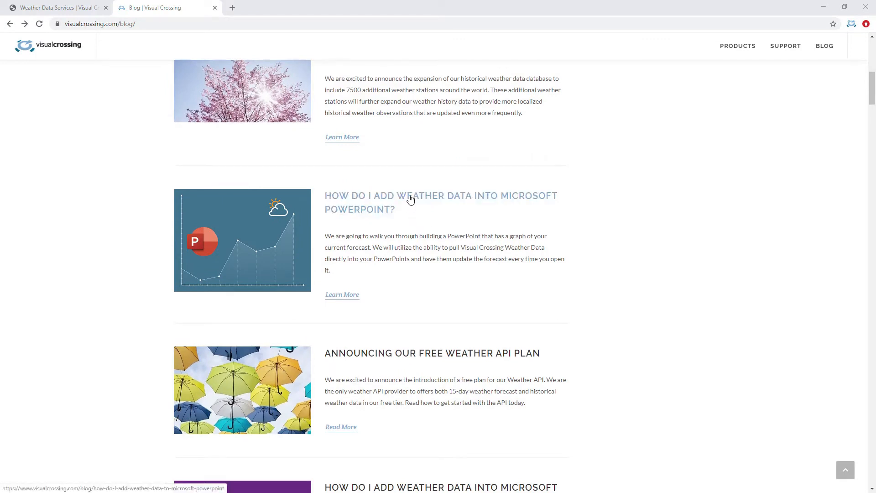
click(440, 202)
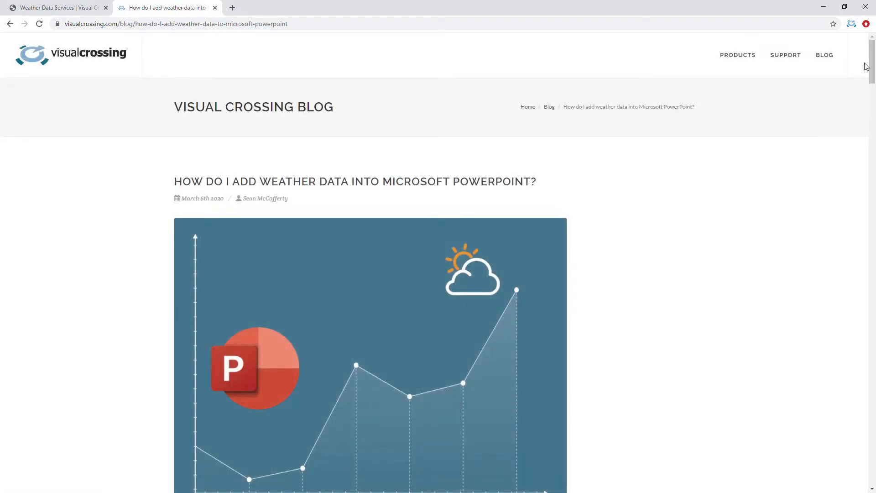
scroll(down, 3)
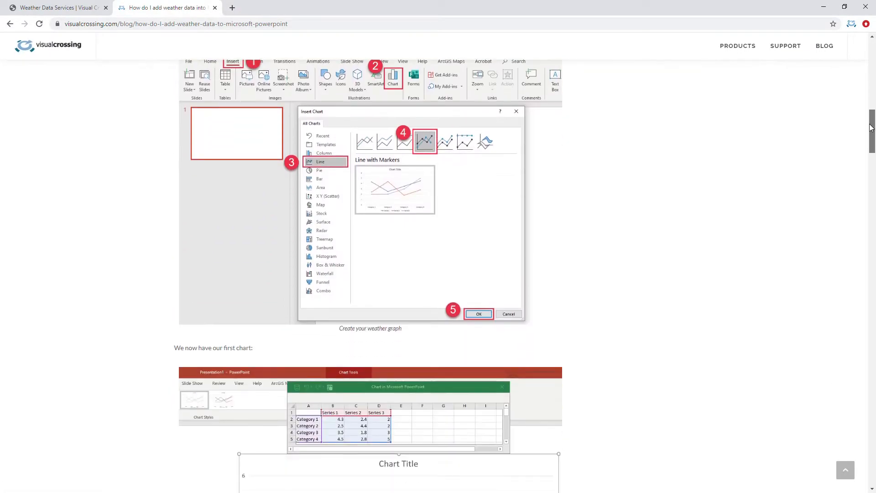
scroll(down, 3)
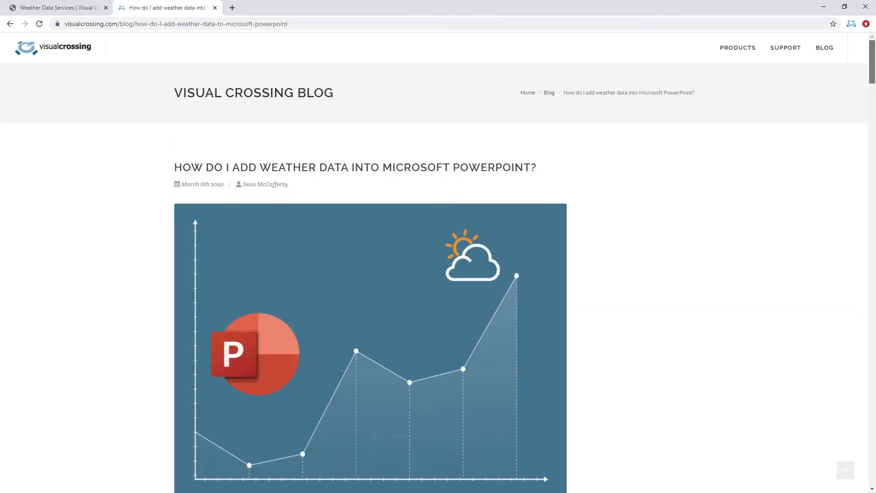
- Delete the title and subtitle placeholders, leaving slide 1 blank
scroll(down, 3)
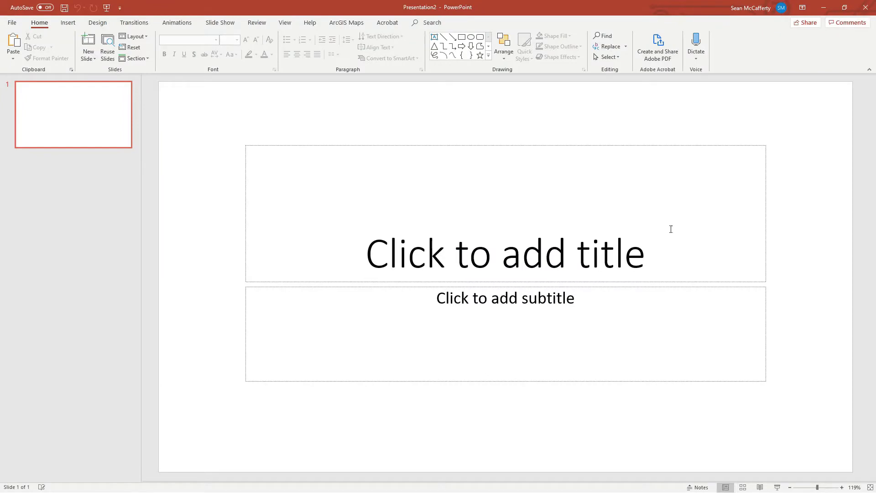
mouse_move(306, 140)
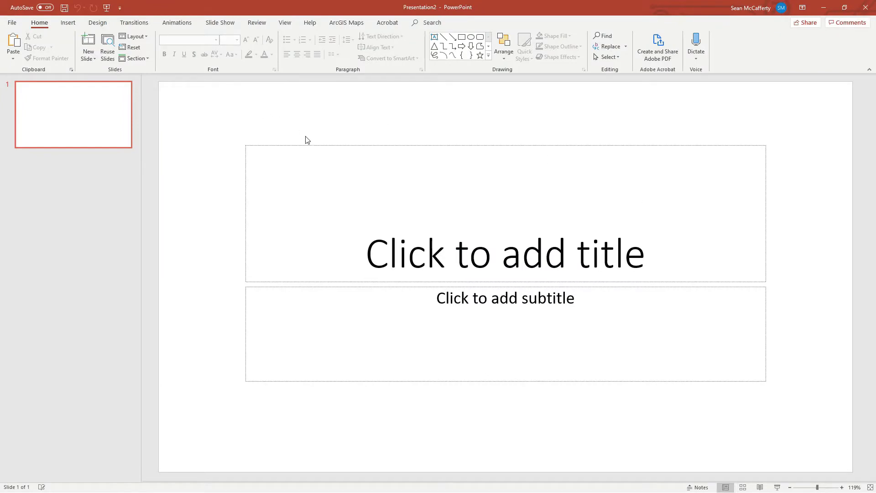
click(504, 213)
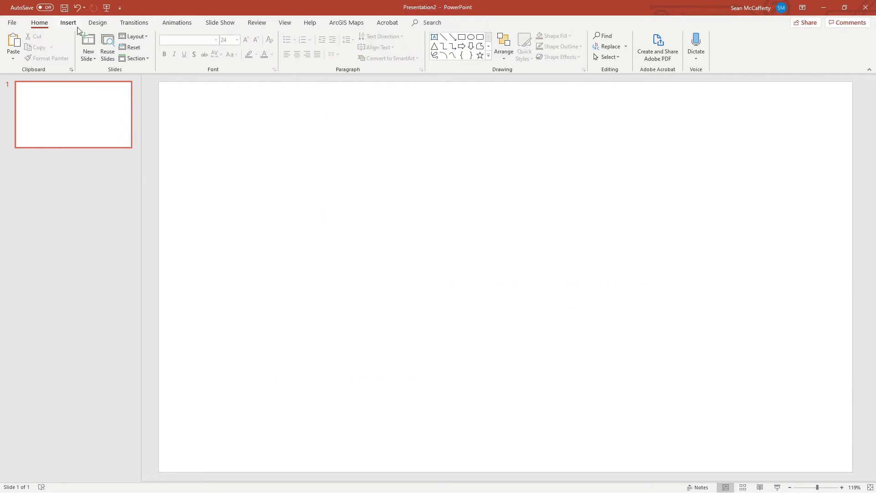
- Insert a Line with Markers chart onto the slide from Insert > Chart
click(67, 22)
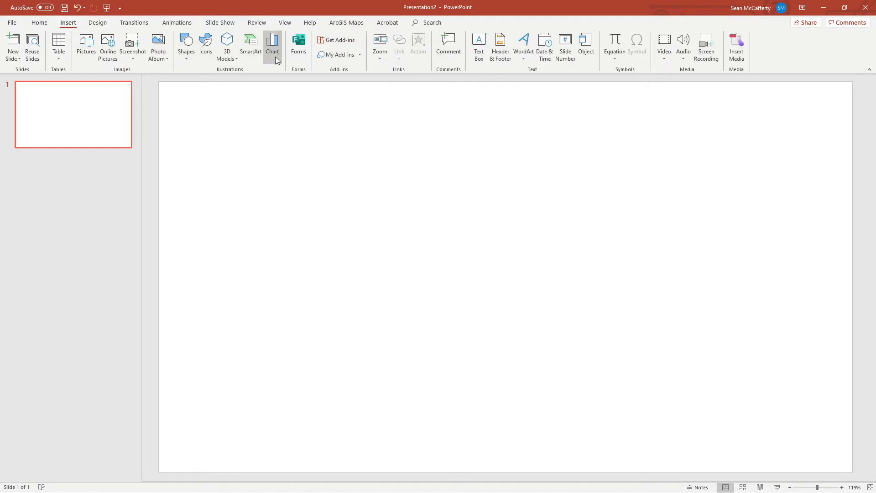
click(272, 45)
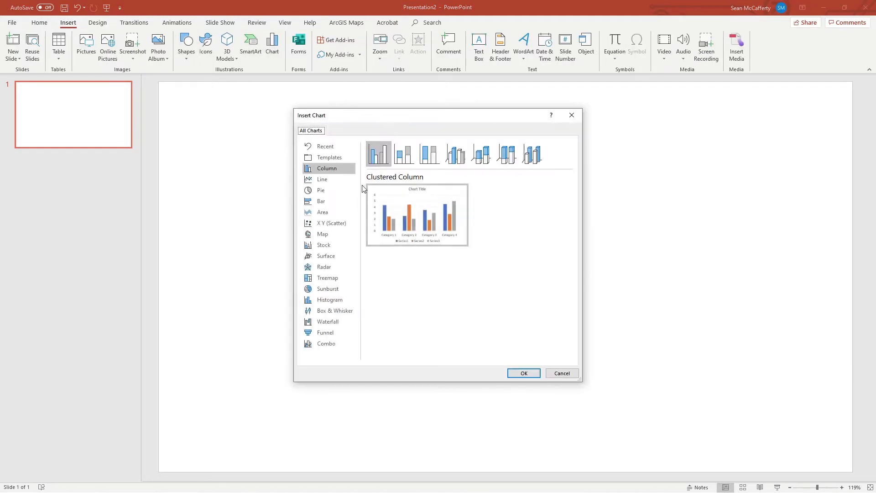
click(322, 180)
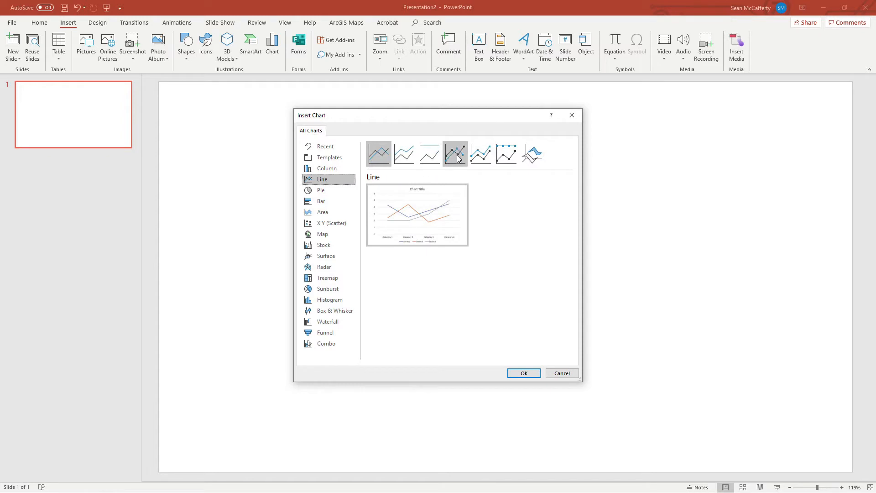
mouse_move(455, 153)
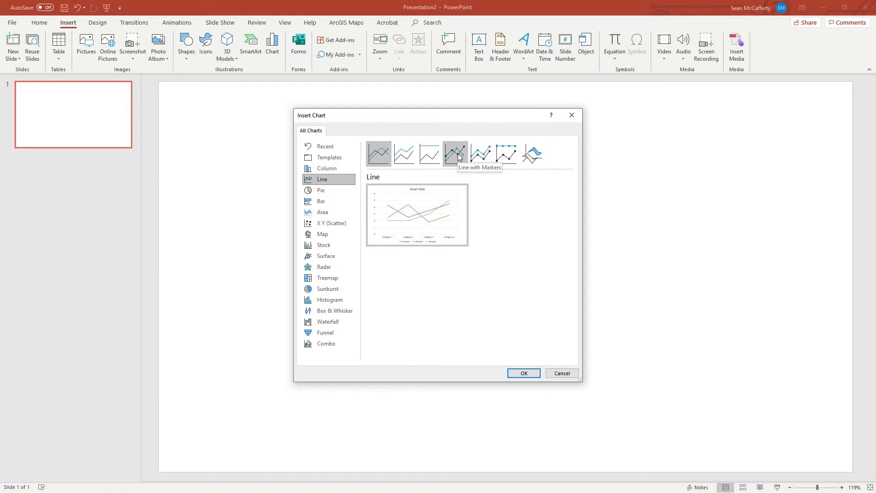
click(454, 154)
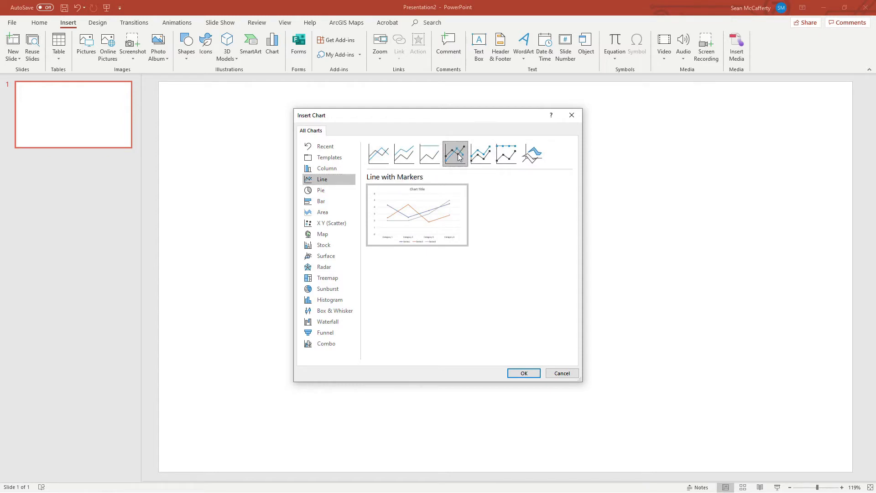
click(523, 373)
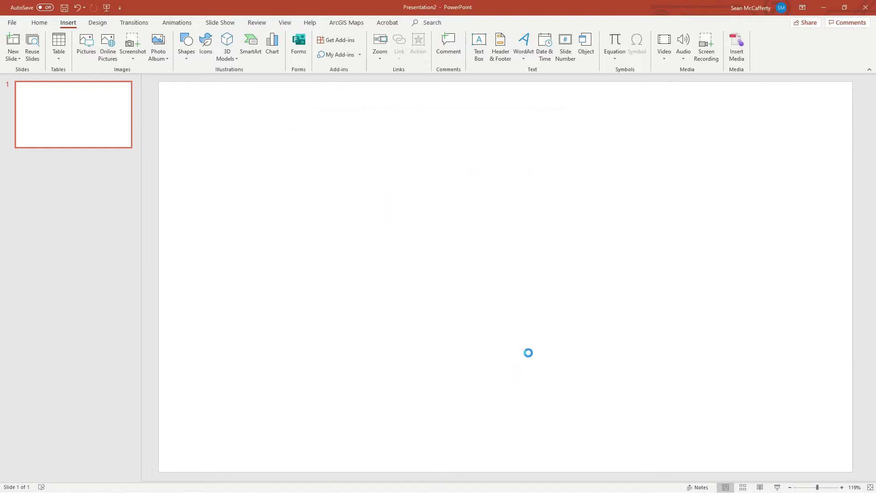
click(272, 45)
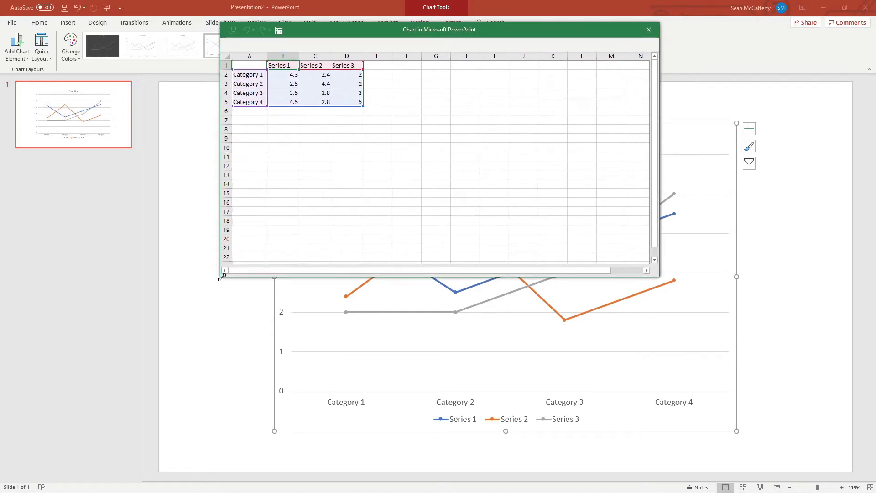
mouse_move(429, 171)
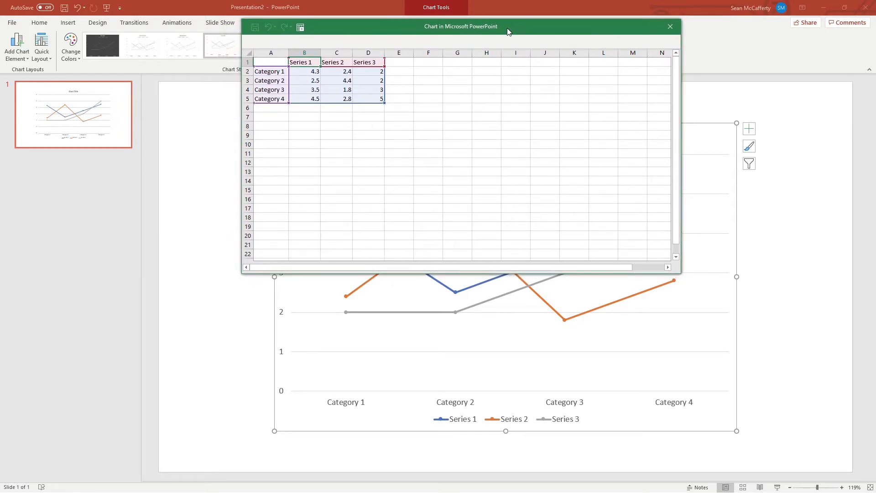
mouse_move(416, 29)
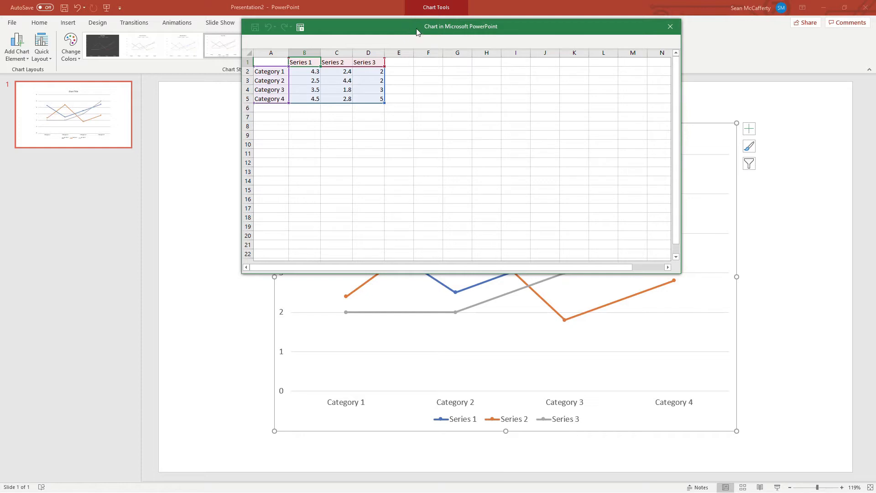
mouse_move(416, 171)
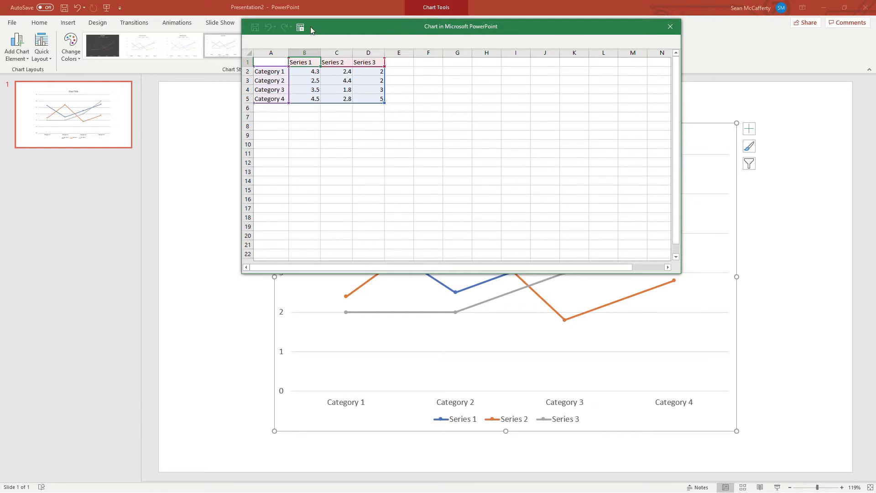
mouse_move(301, 27)
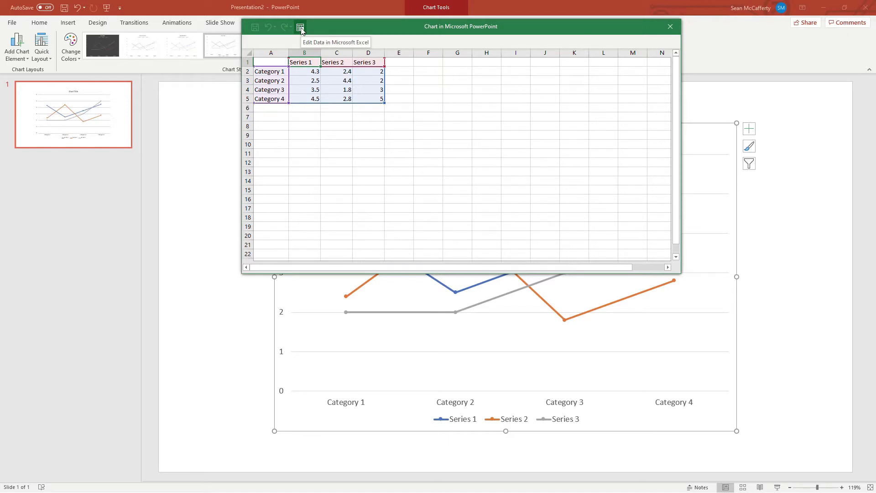
- Open the chart data in full Excel and start Get Data from the Data tab
click(669, 27)
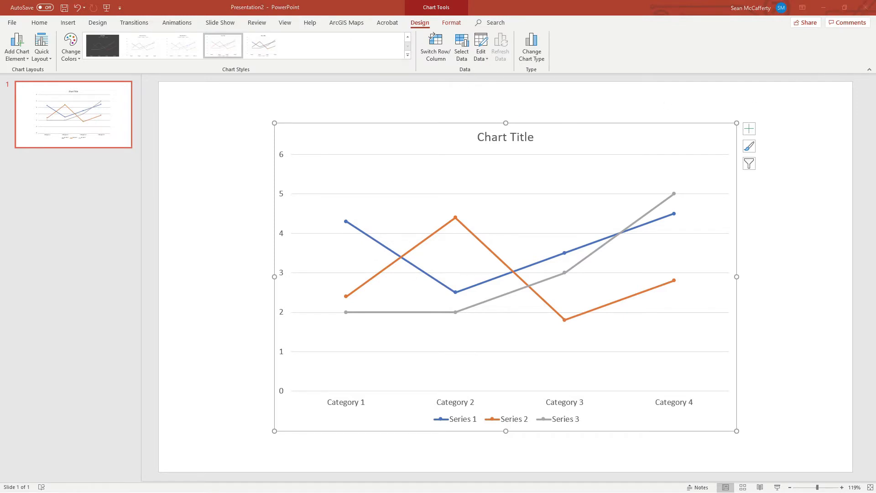
click(480, 46)
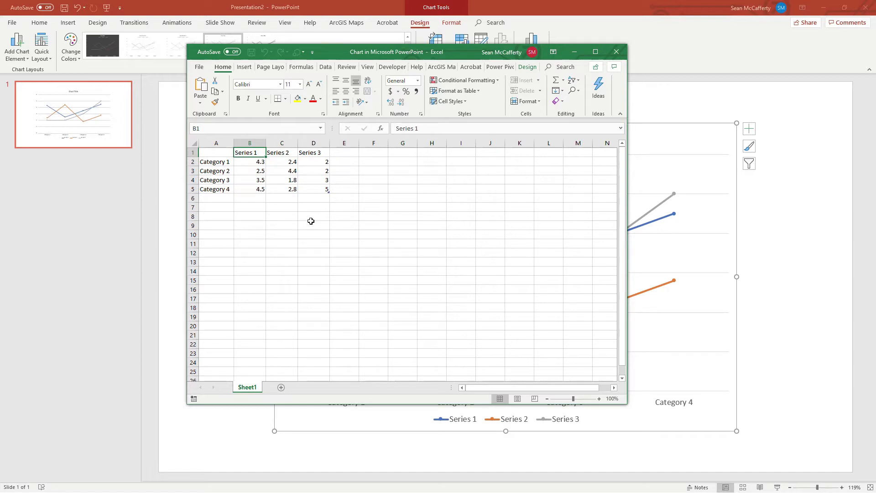
mouse_move(286, 198)
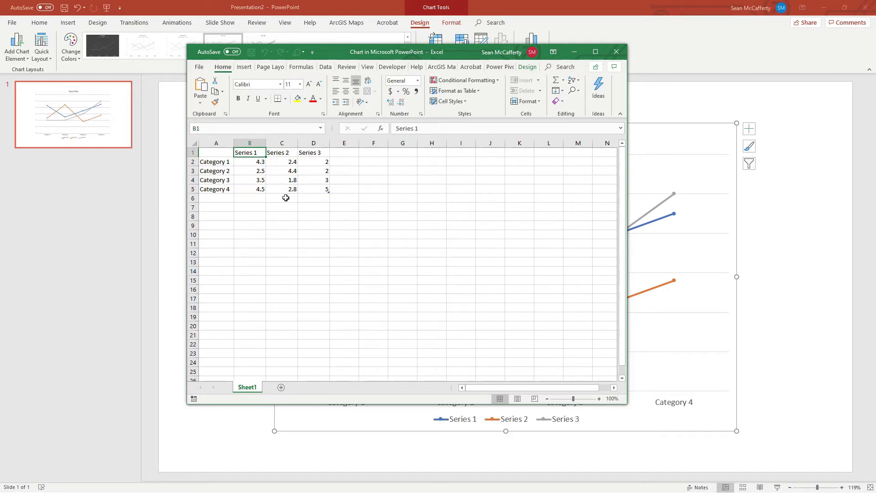
mouse_move(325, 66)
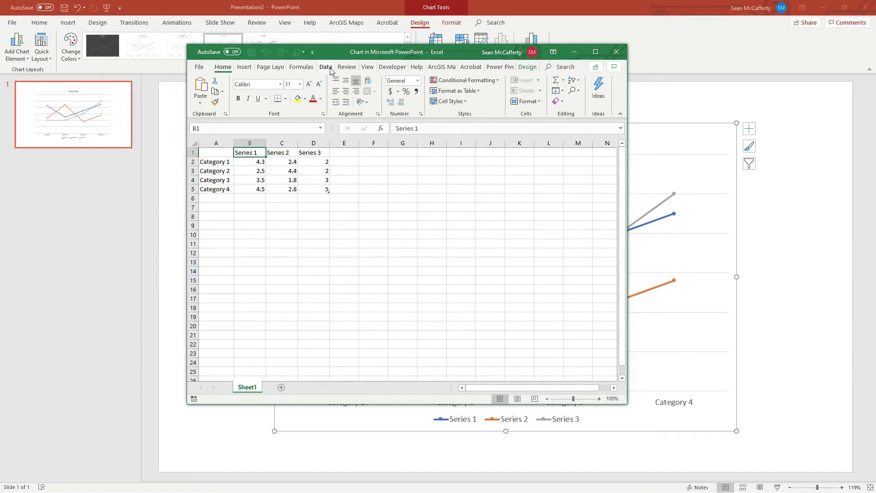
click(325, 67)
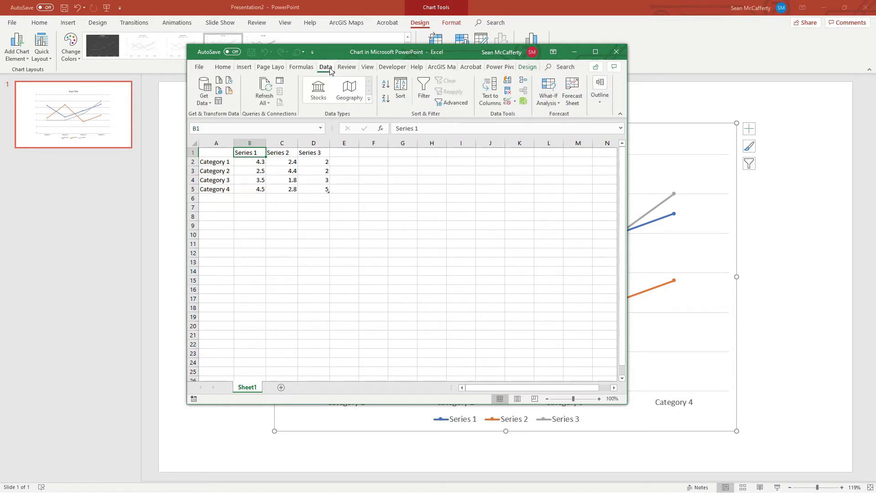
mouse_move(218, 92)
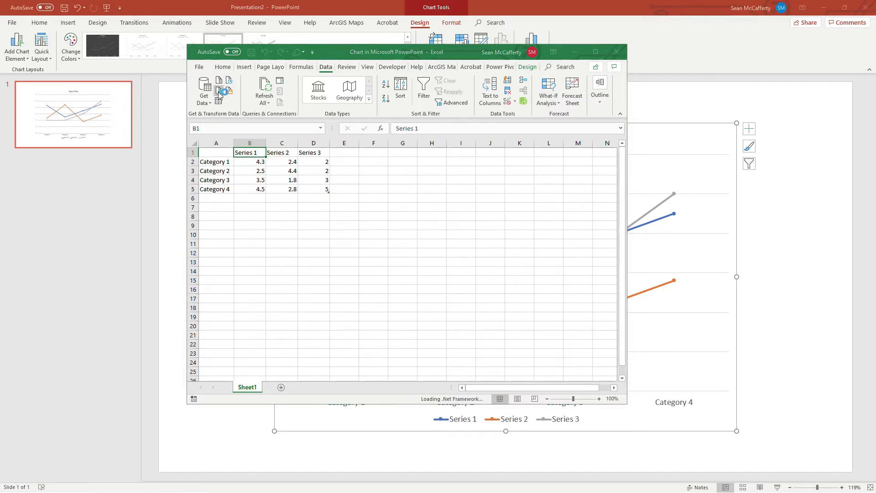
click(218, 92)
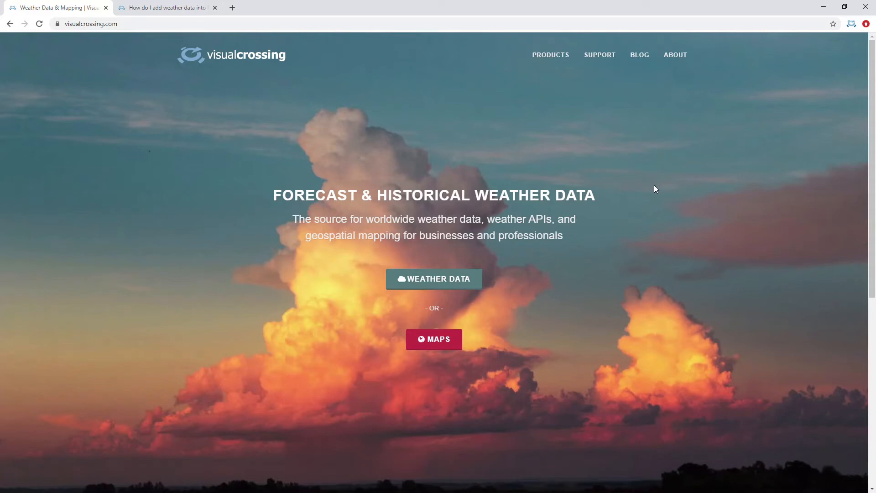
mouse_move(493, 278)
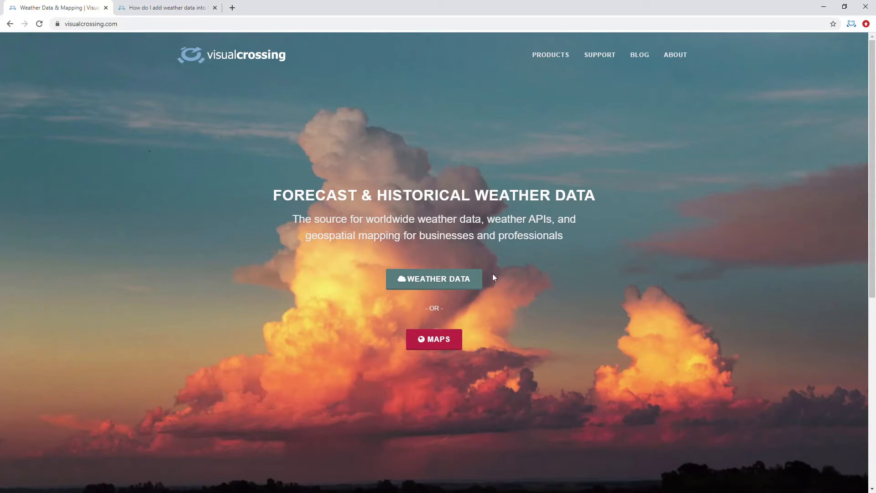
- Go to Visual Crossing Weather Data and sign in to the weather data service
click(432, 279)
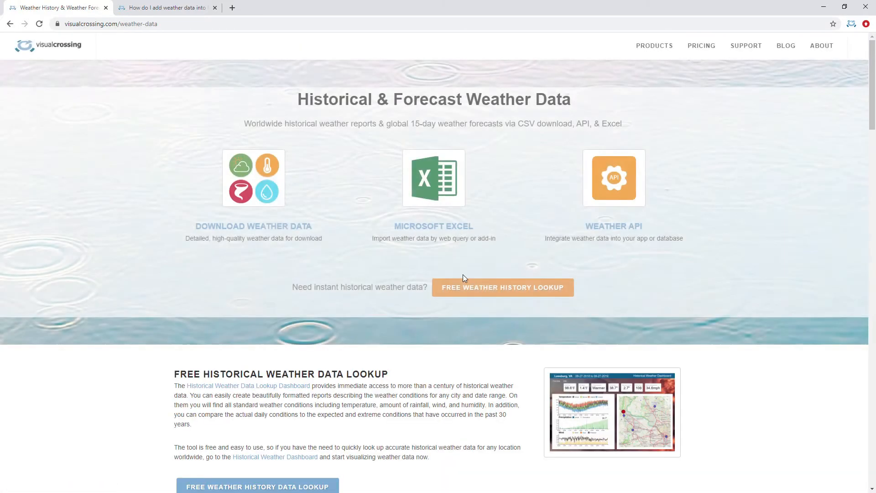
click(501, 287)
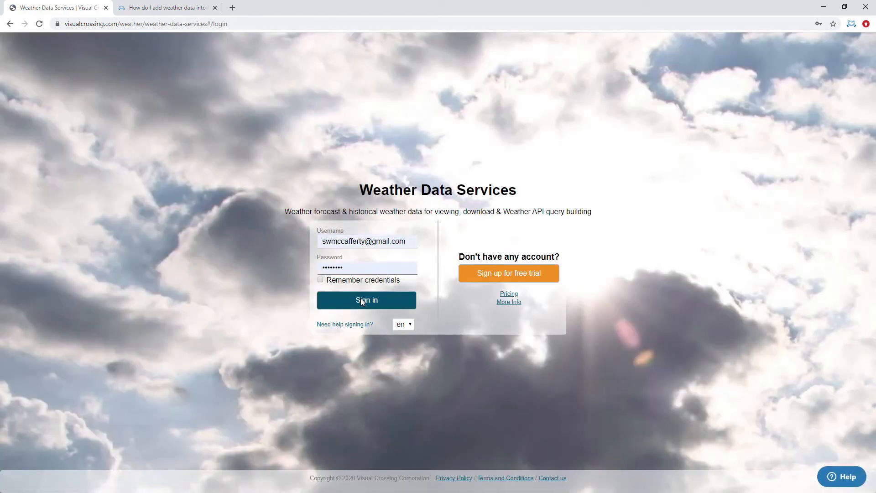
click(366, 300)
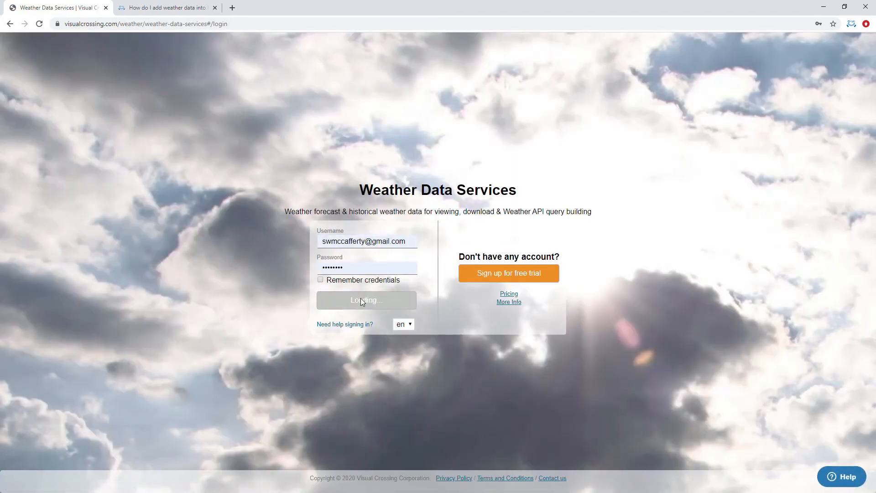
click(366, 300)
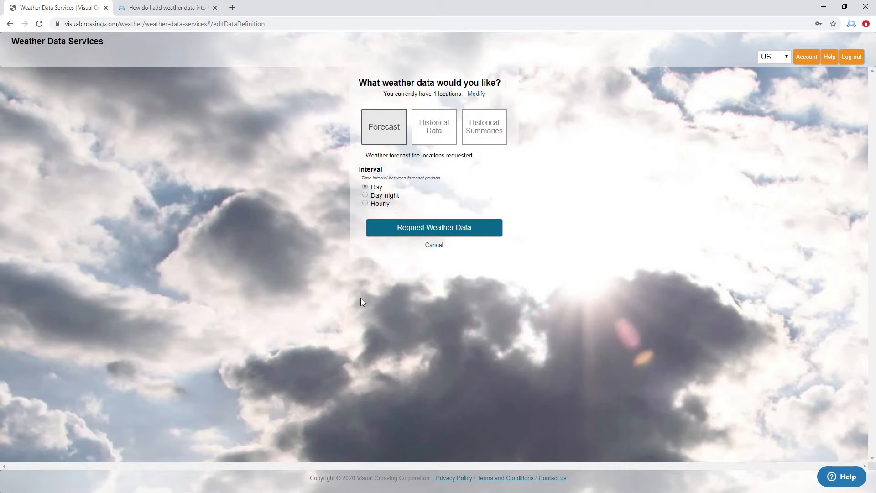
mouse_move(391, 283)
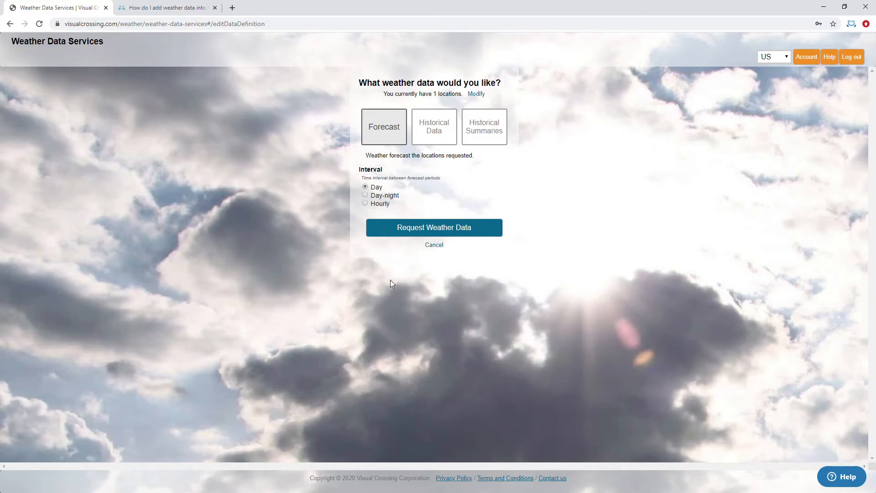
mouse_move(637, 164)
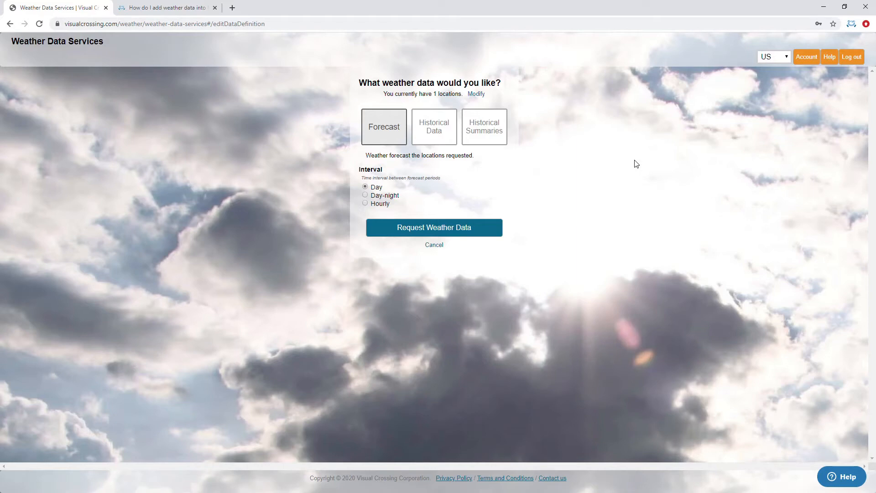
mouse_move(569, 196)
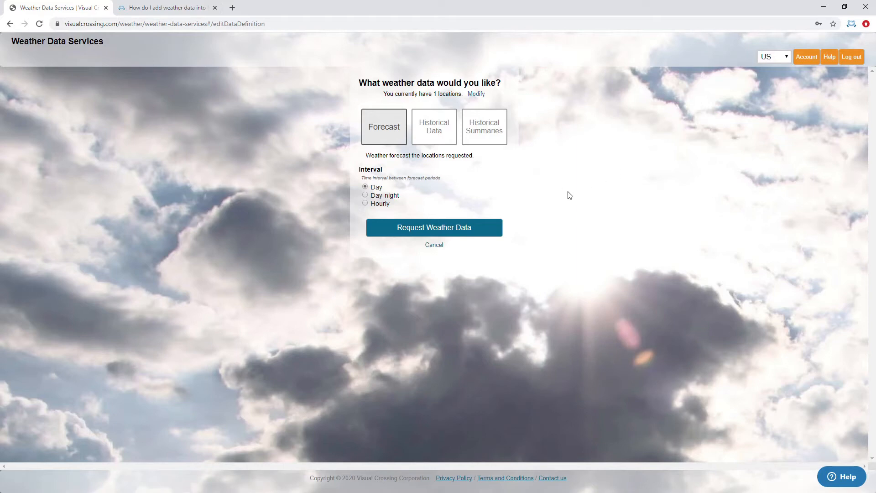
mouse_move(508, 186)
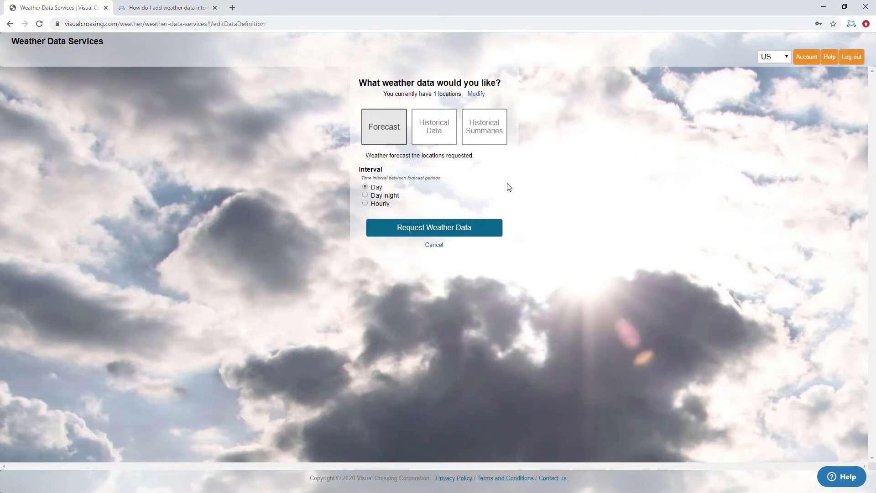
mouse_move(455, 95)
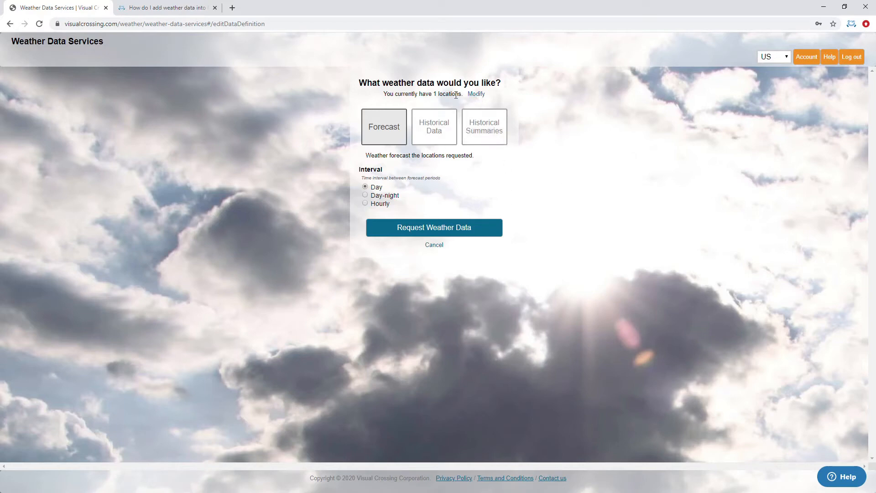
- Review the locations, then request the daily forecast for Herndon, VA
click(475, 93)
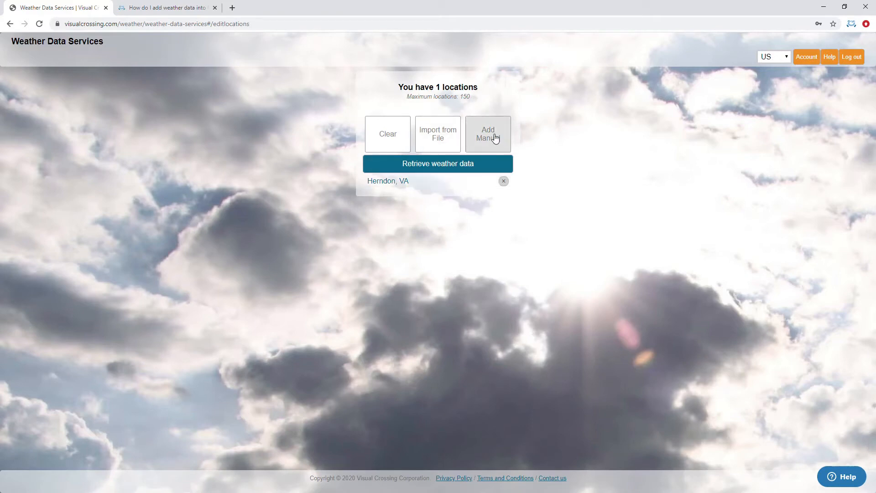
click(437, 163)
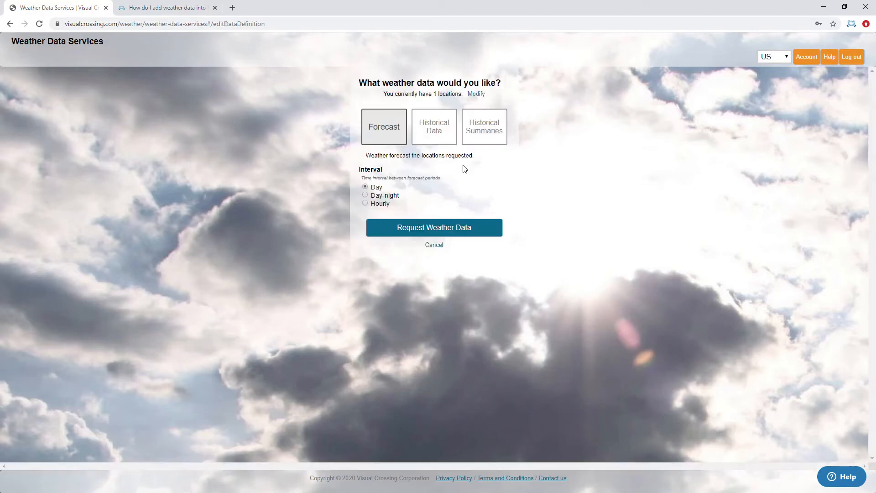
mouse_move(387, 128)
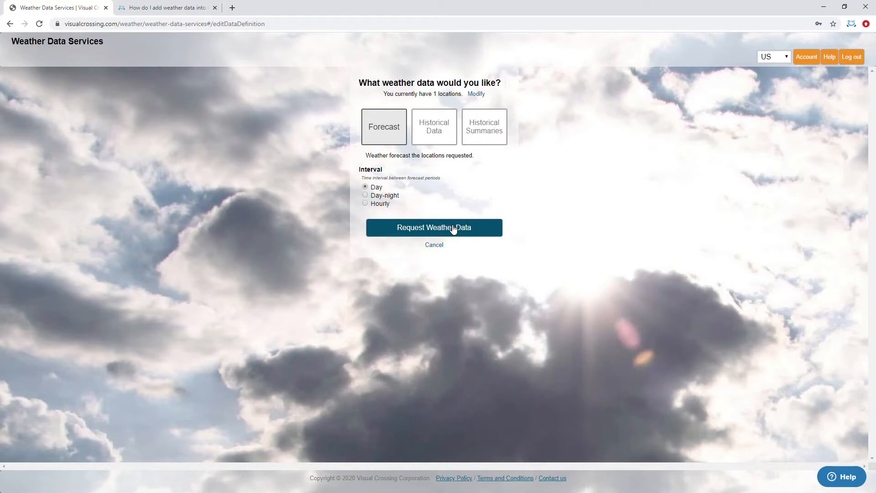
click(434, 227)
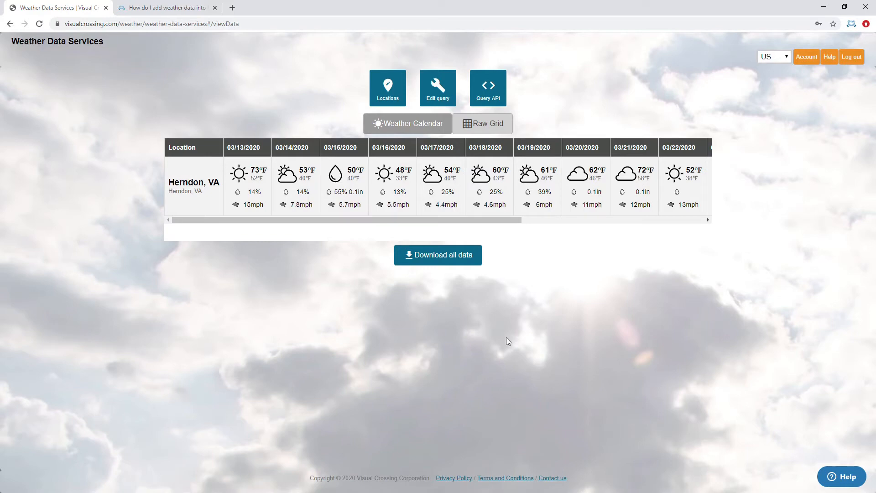
mouse_move(487, 90)
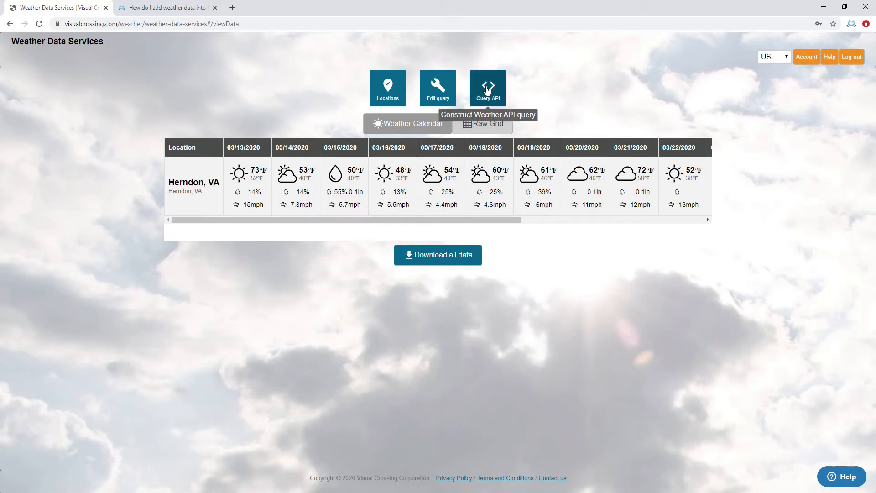
- Show the Weather API base query URL for the Herndon forecast
click(486, 88)
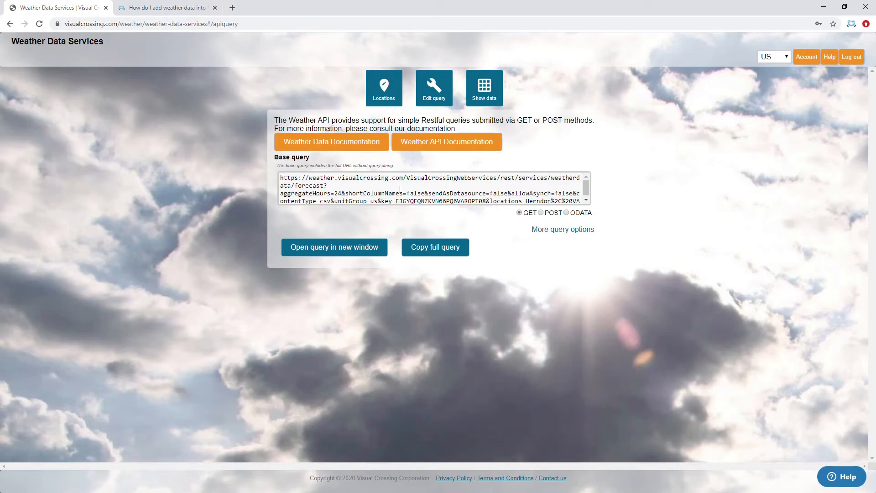
mouse_move(399, 190)
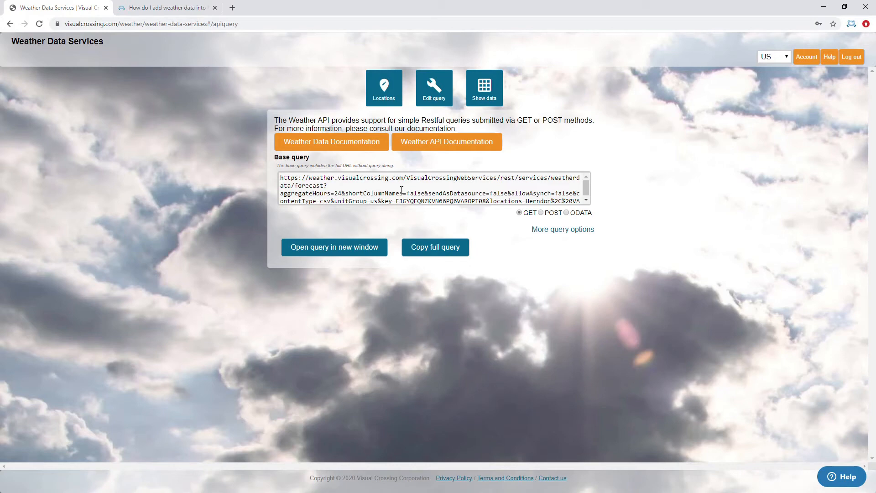
mouse_move(822, 6)
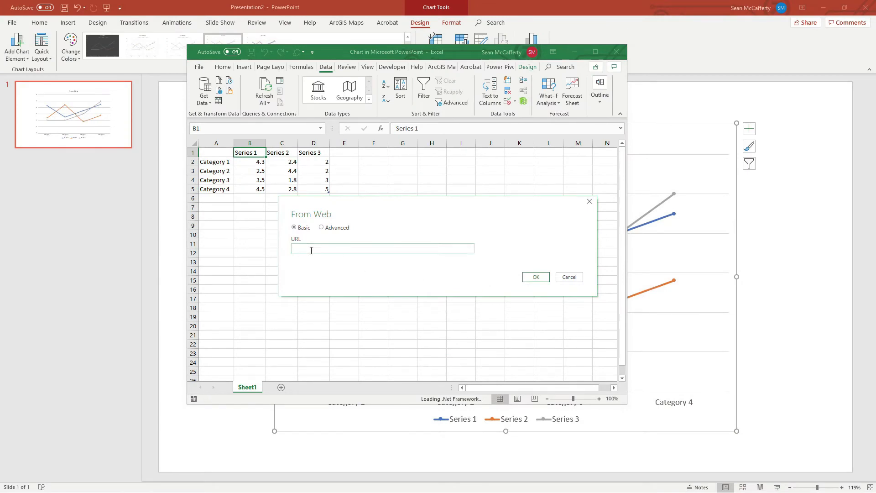
- Load the Herndon forecast from the API URL into a new sheet via Data > From Web
click(382, 248)
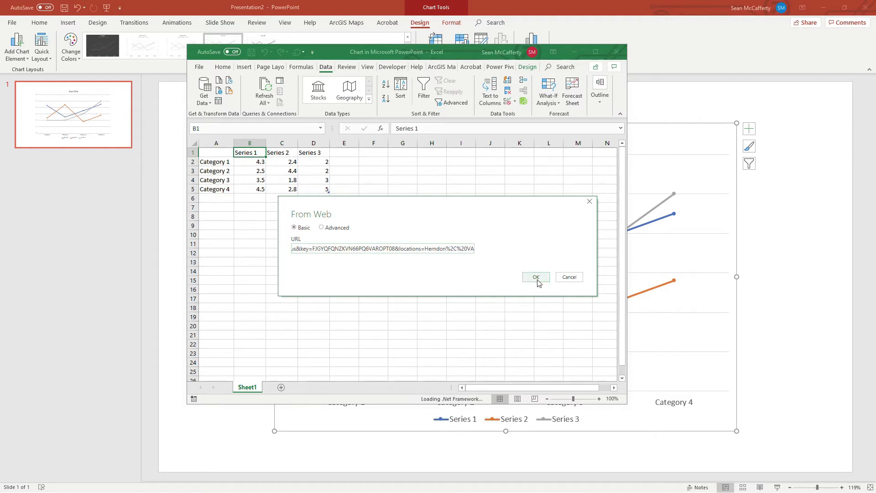
click(534, 276)
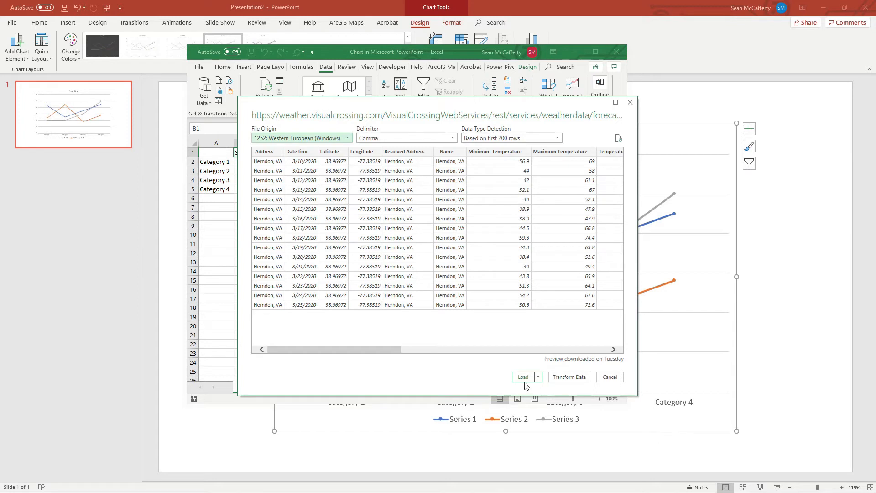
click(608, 377)
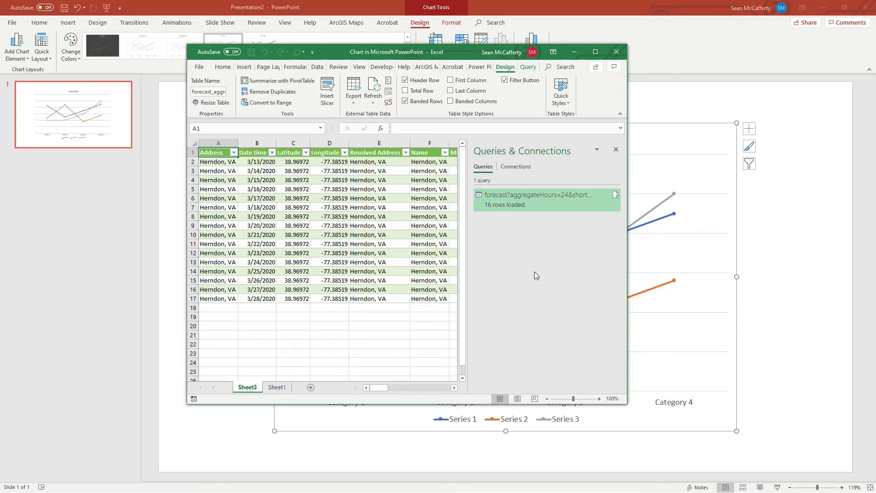
mouse_move(583, 171)
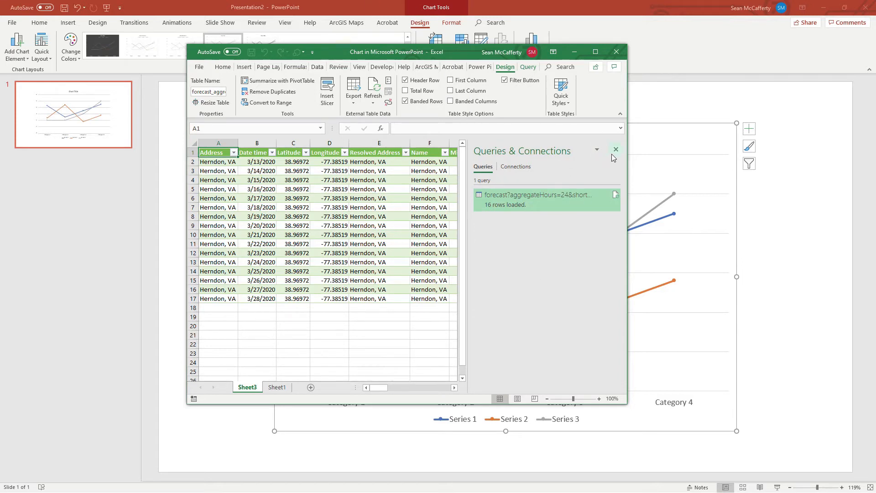
mouse_move(616, 151)
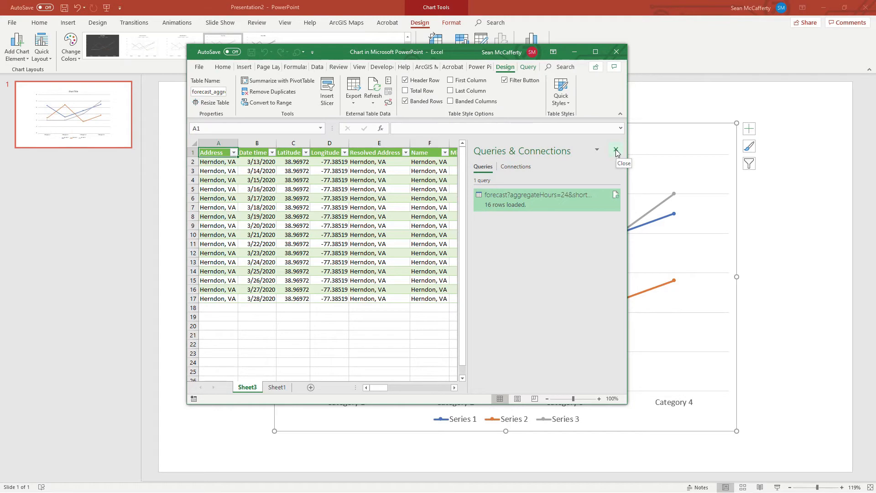
- Close the Queries & Connections pane and delete the placeholder Sheet1
click(616, 150)
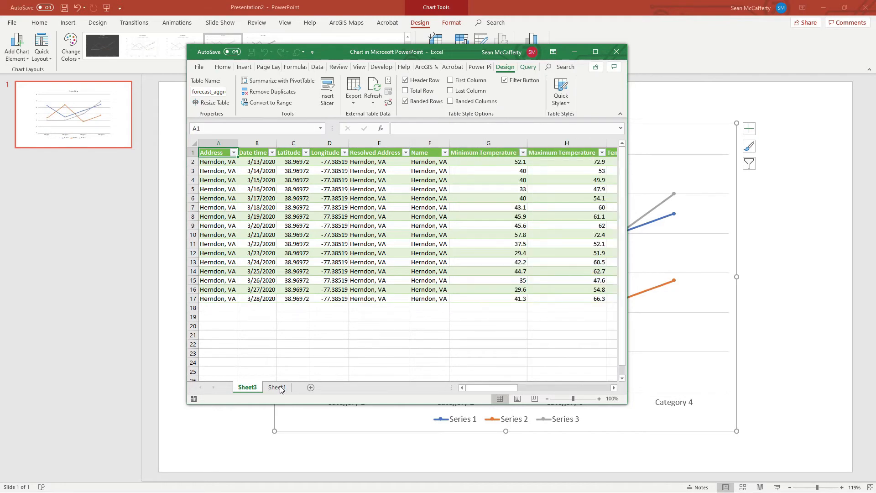
right_click(276, 386)
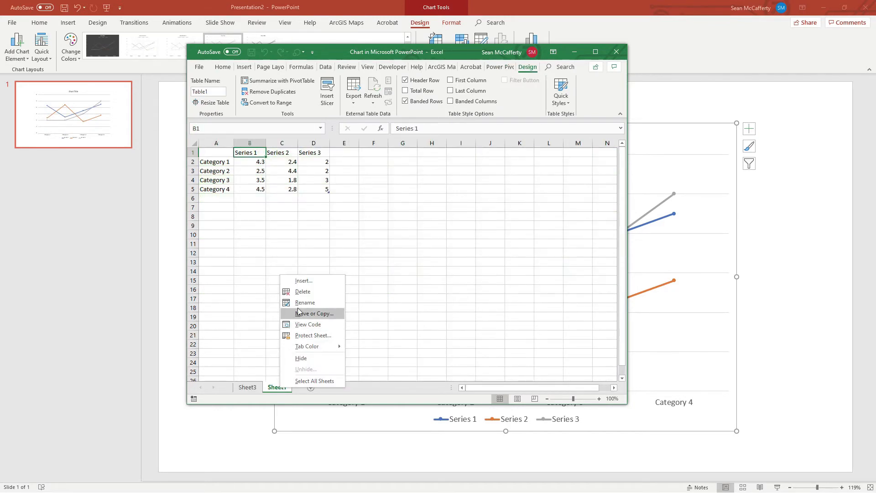
click(302, 291)
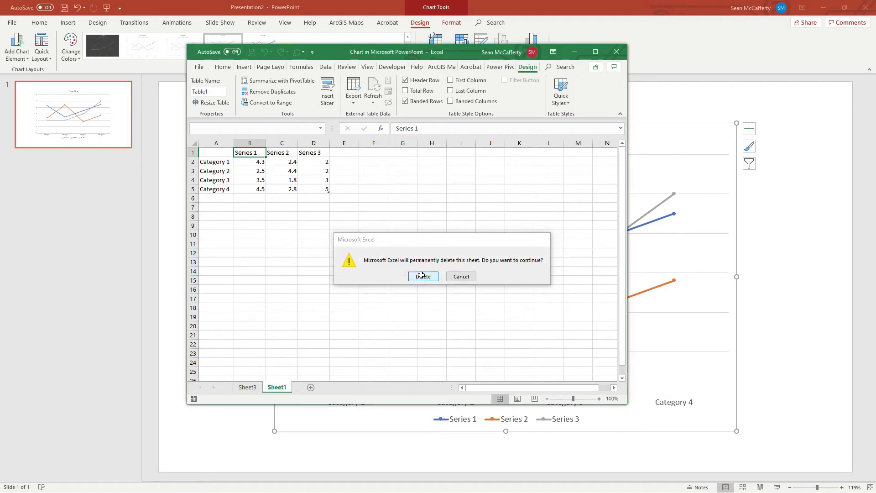
click(423, 275)
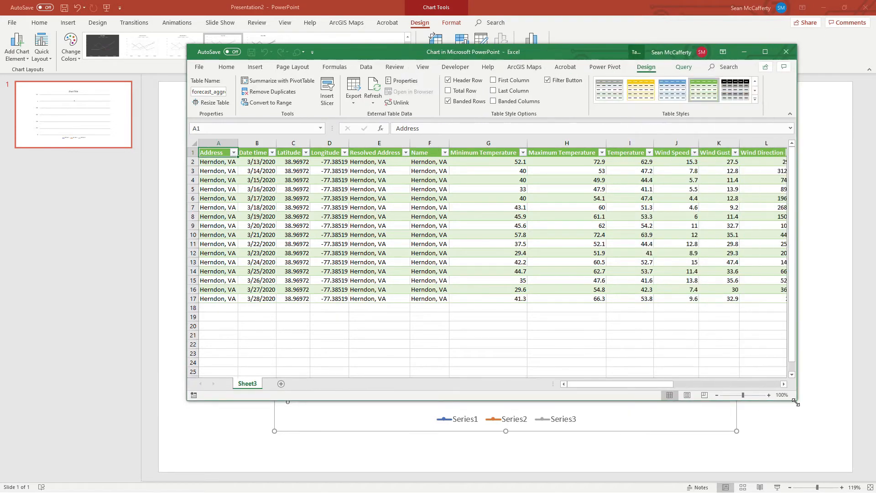
mouse_move(641, 203)
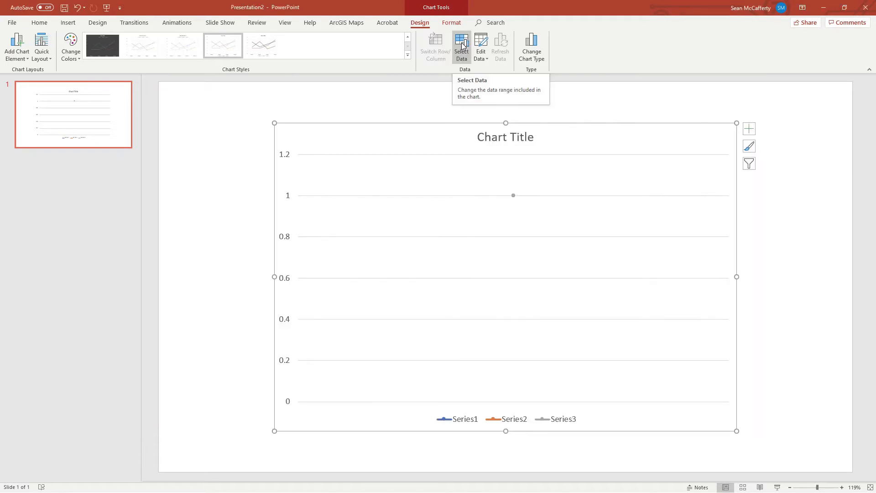
- In Select Data, set the chart data range to the forecast columns Address through Temperature
click(461, 47)
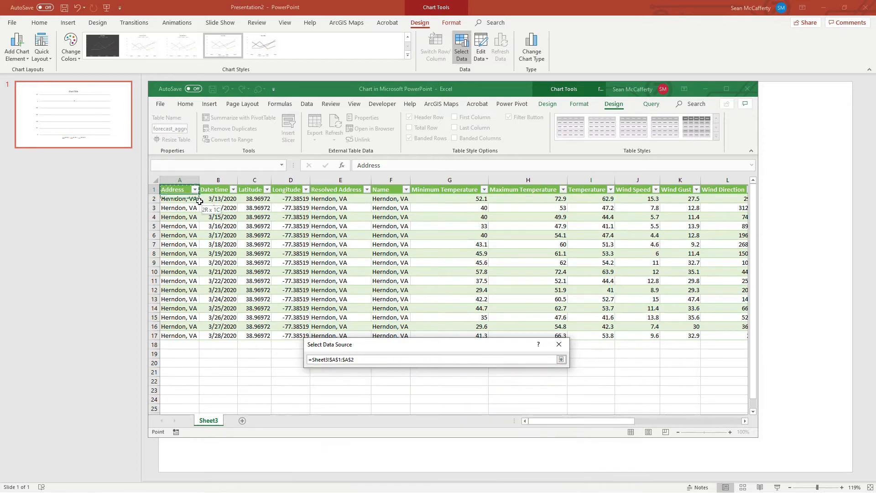
drag(179, 189, 576, 321)
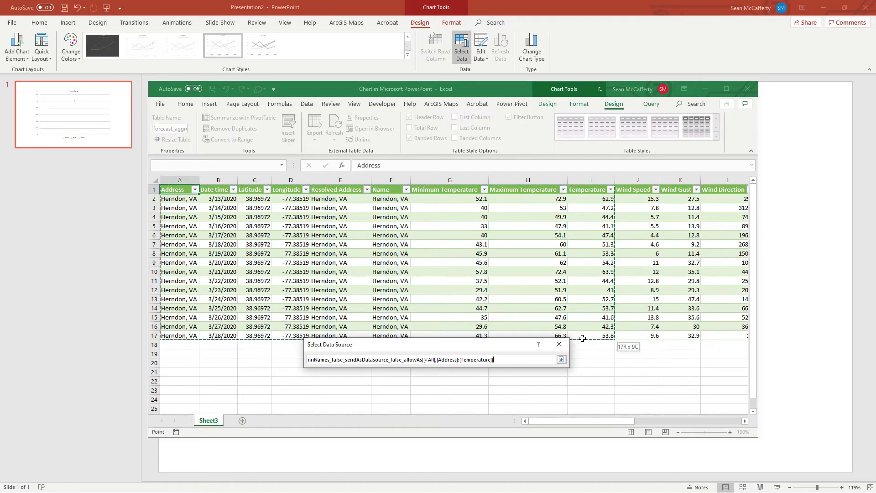
click(561, 359)
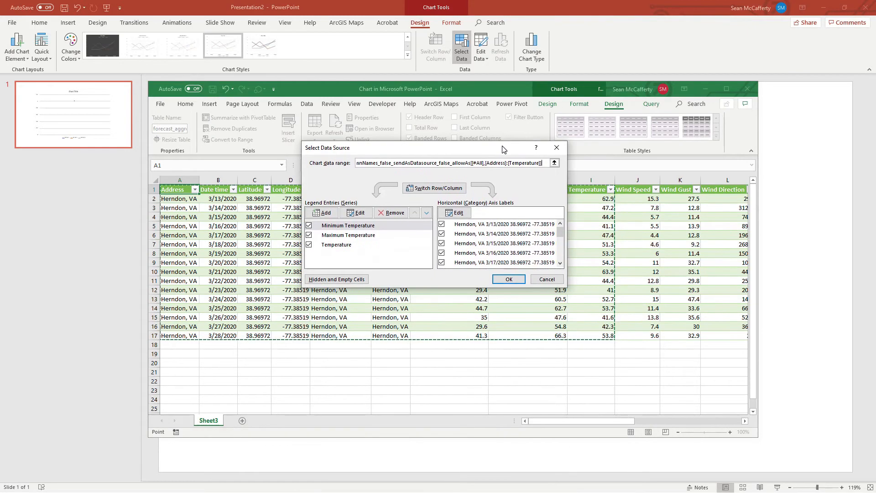
mouse_move(353, 239)
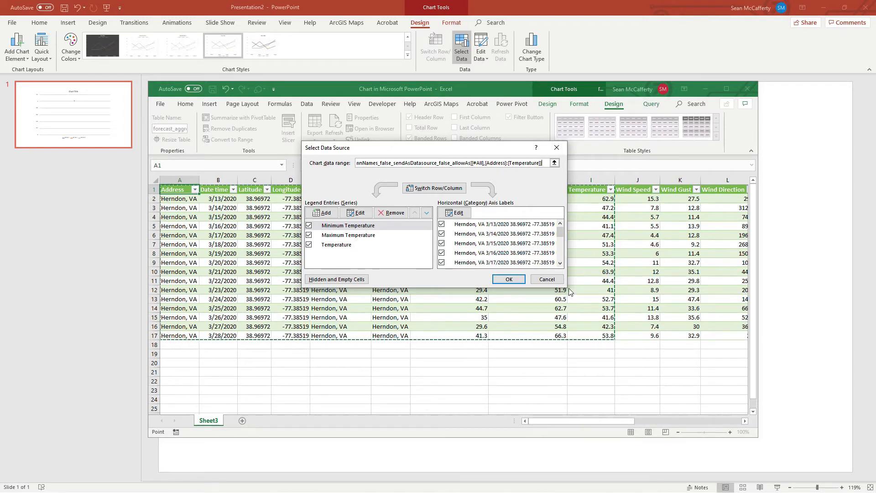
mouse_move(565, 289)
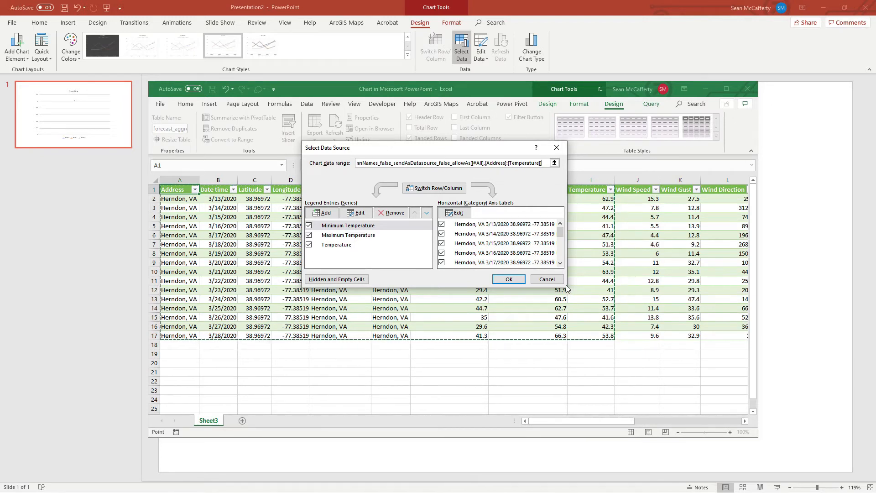
mouse_move(500, 240)
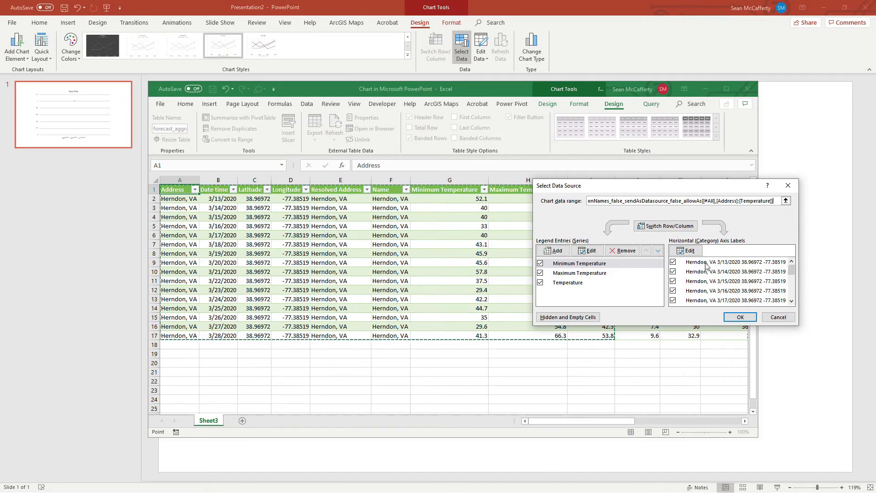
- Set the horizontal axis labels to the dates in B2:B17 and apply the data selection
click(686, 250)
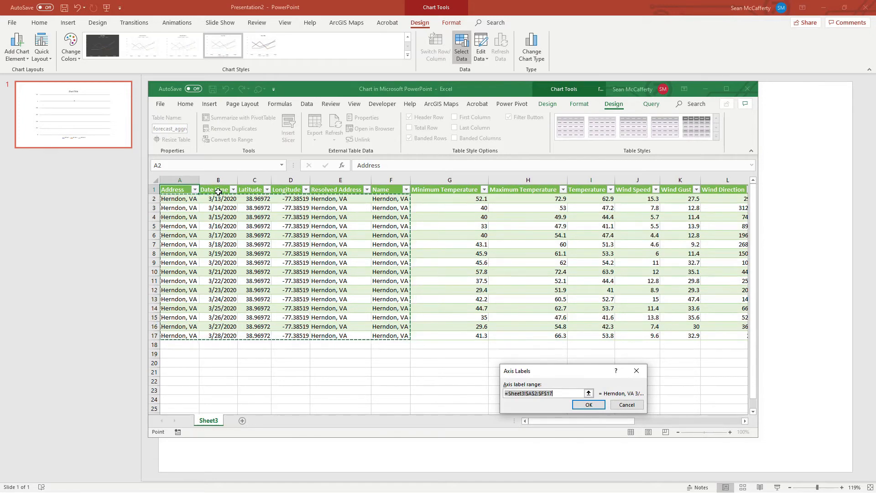
drag(218, 198, 218, 226)
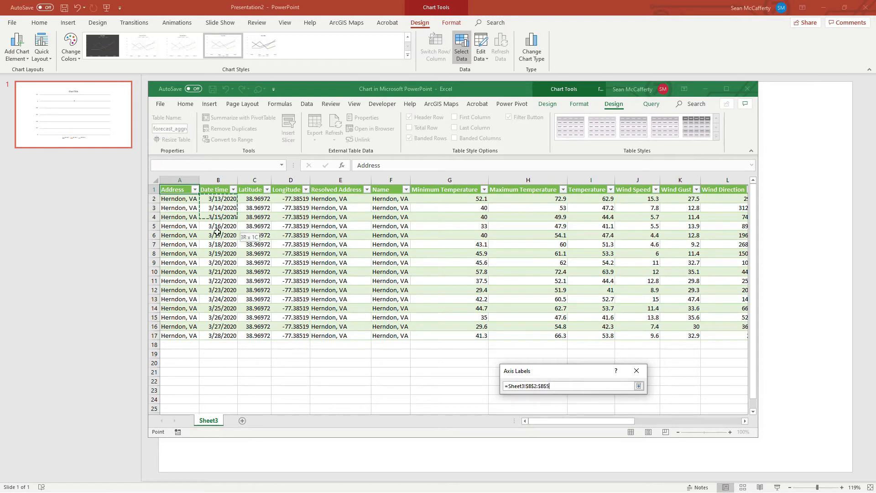
drag(218, 198, 218, 334)
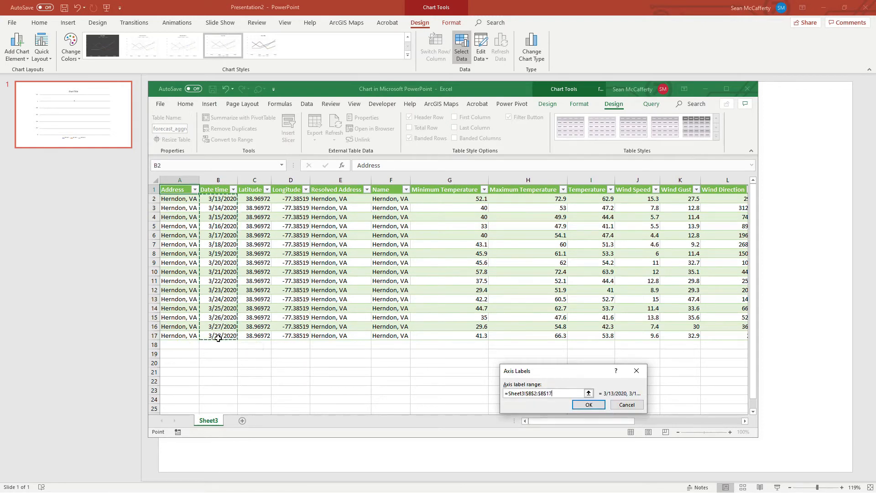
click(588, 404)
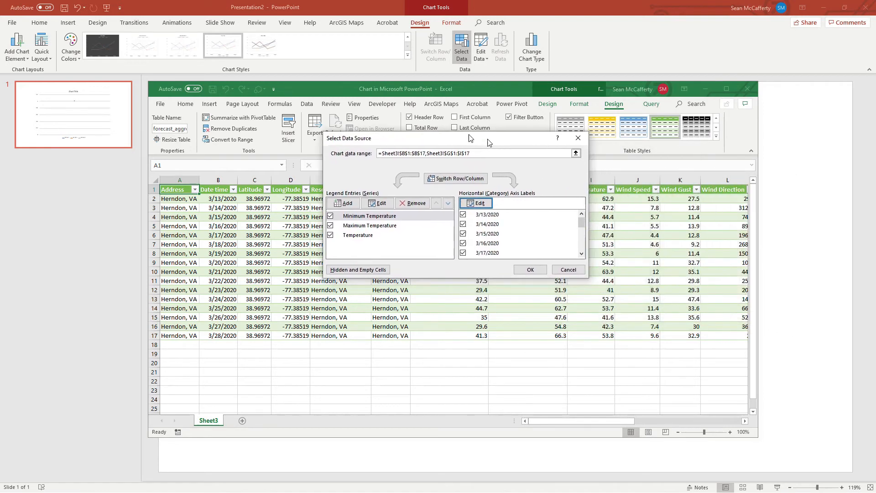
drag(470, 138, 429, 132)
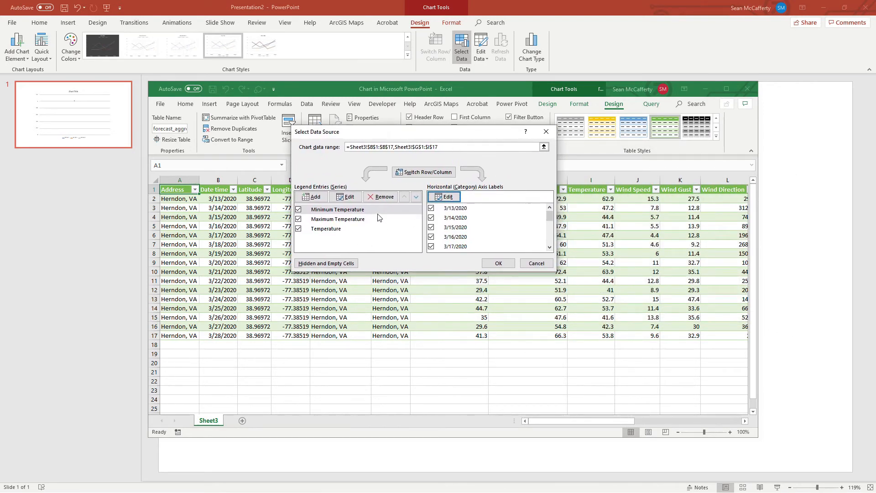
mouse_move(374, 224)
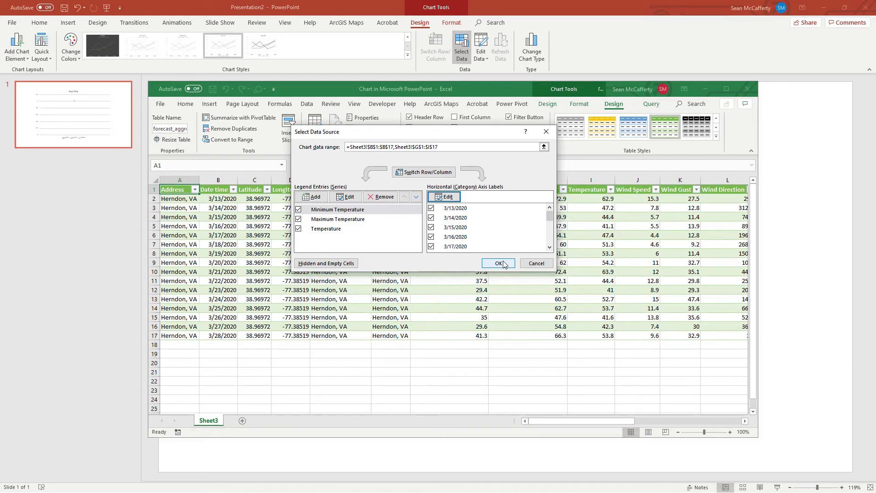
click(498, 263)
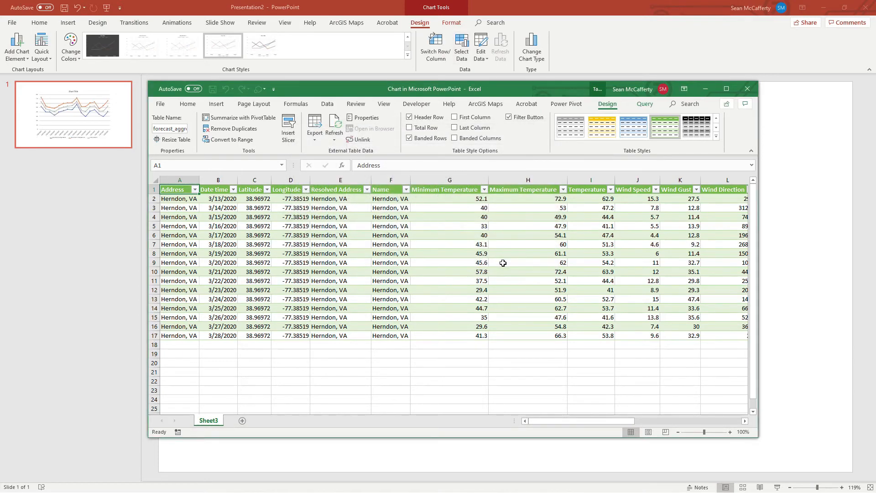
mouse_move(623, 197)
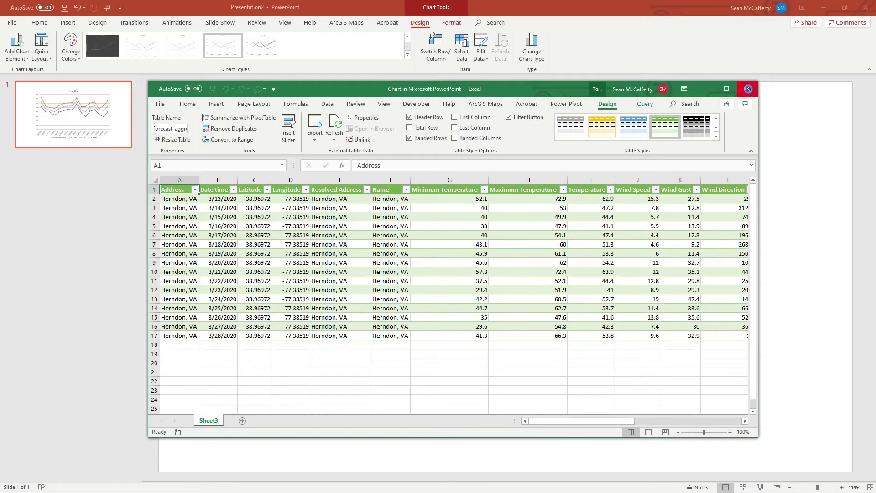
- Close the chart data worksheet to return to the slide
click(747, 88)
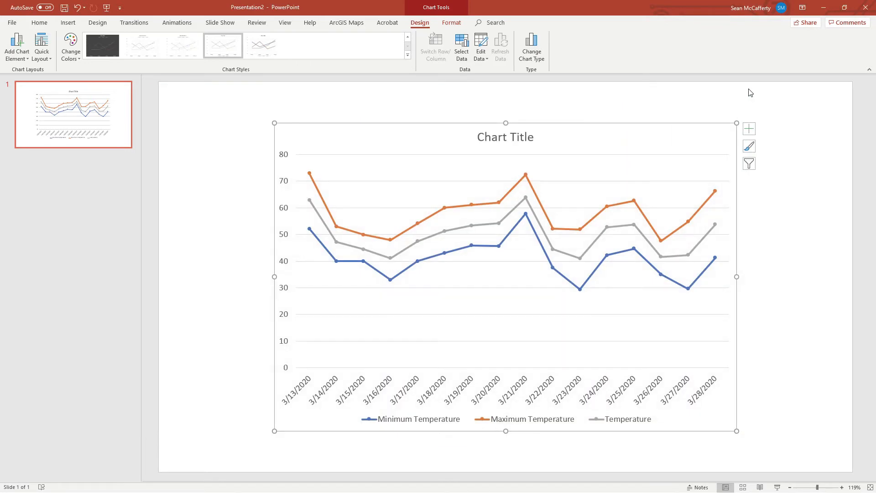
mouse_move(786, 302)
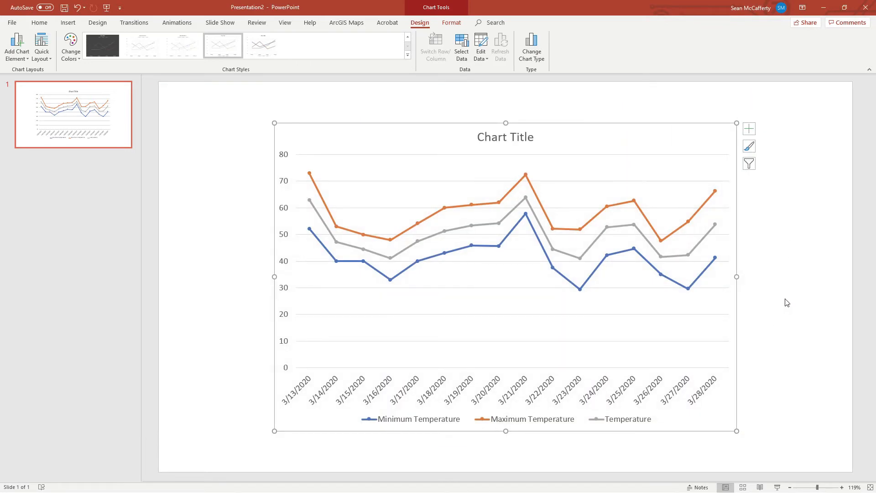
mouse_move(495, 275)
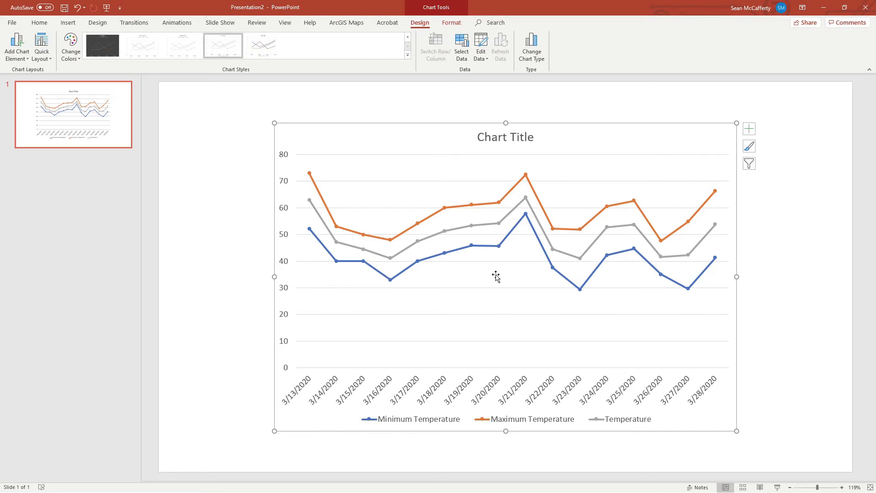
mouse_move(475, 258)
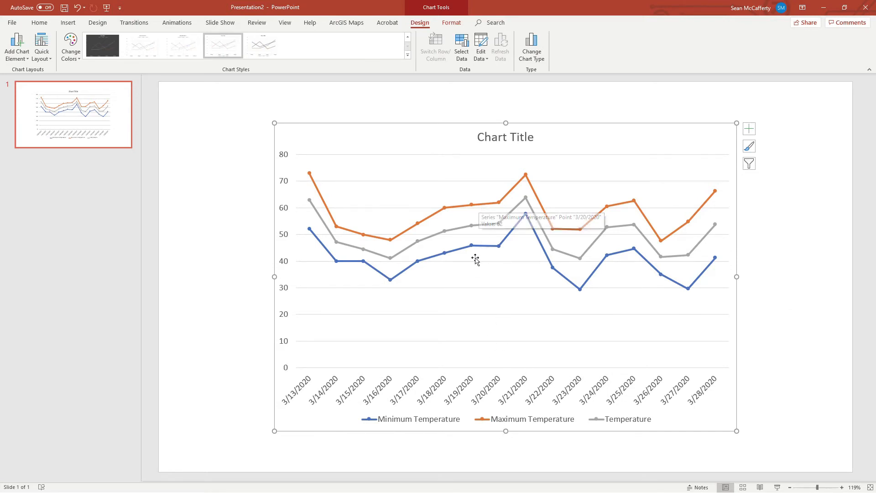
mouse_move(438, 260)
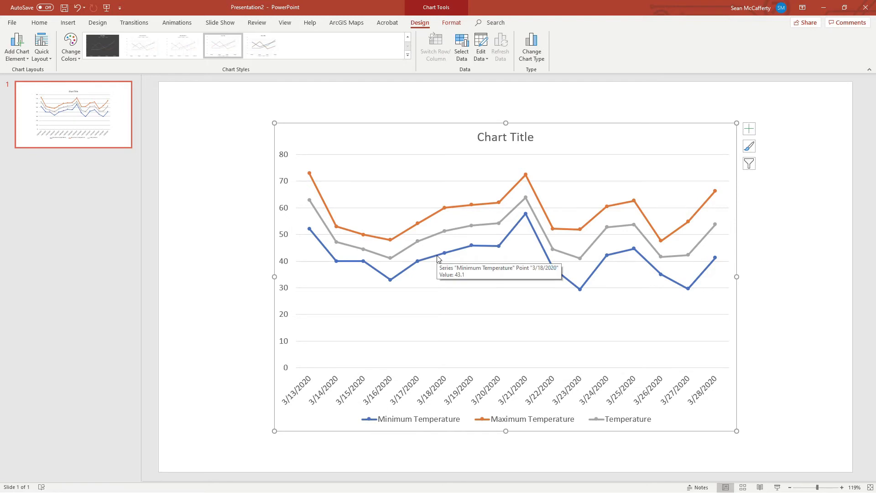
mouse_move(630, 420)
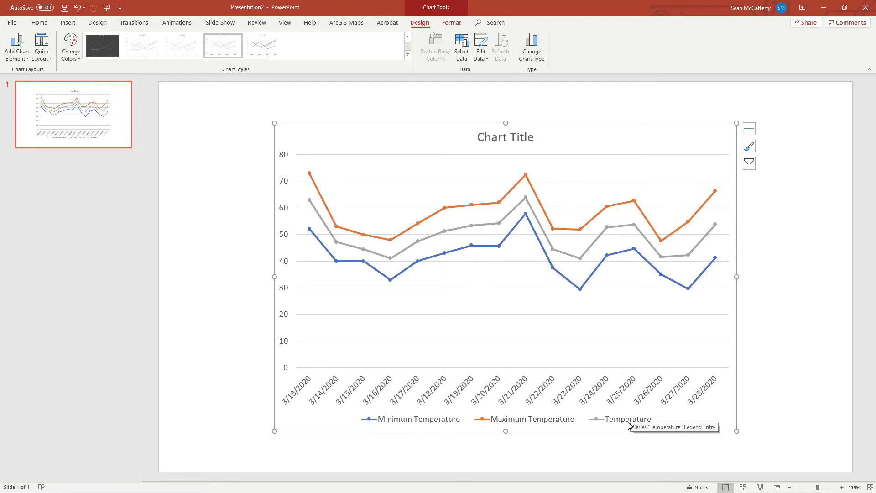
mouse_move(654, 263)
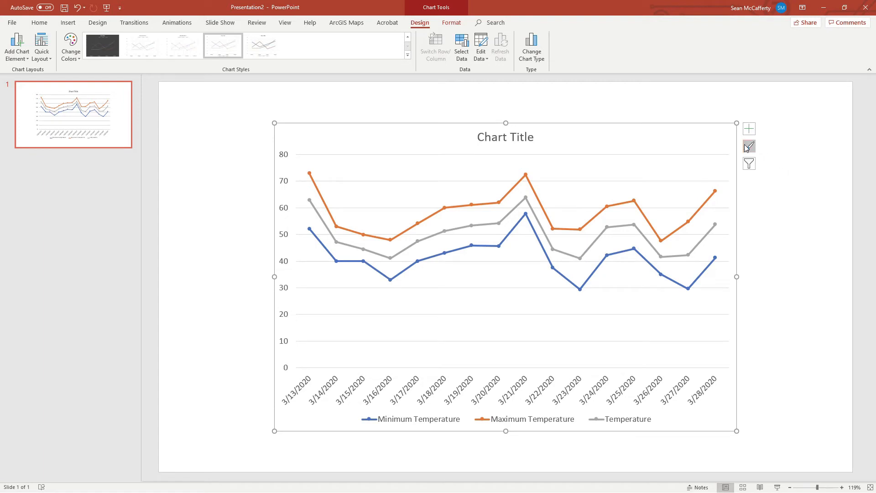
- Apply a gray chart style with circled data labels on each point
click(748, 146)
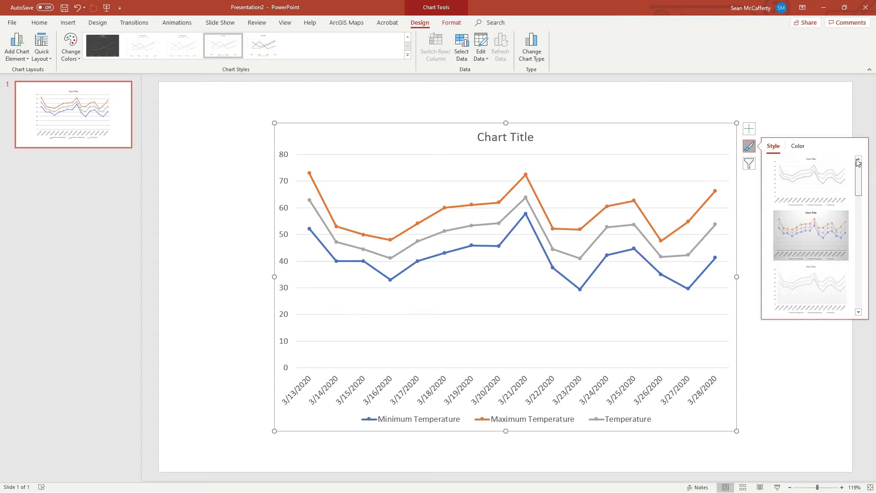
click(810, 234)
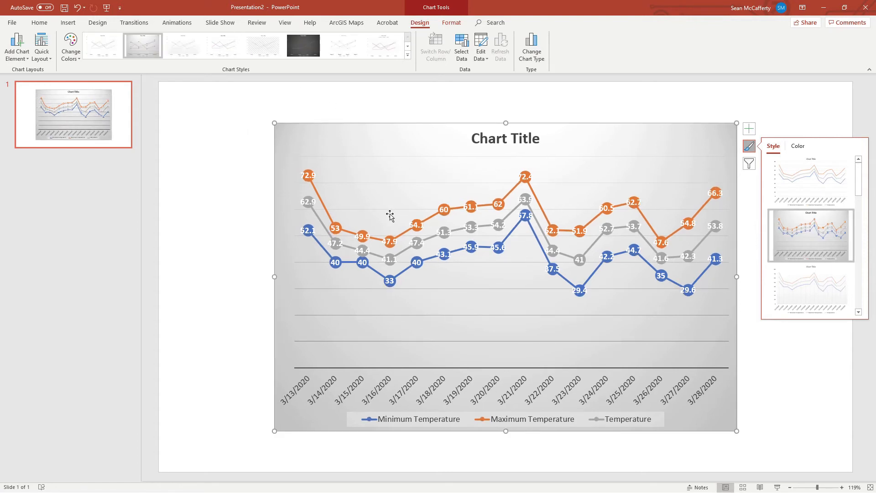
- Shrink the temperature series data label text with Decrease Font Size down to 8
click(391, 240)
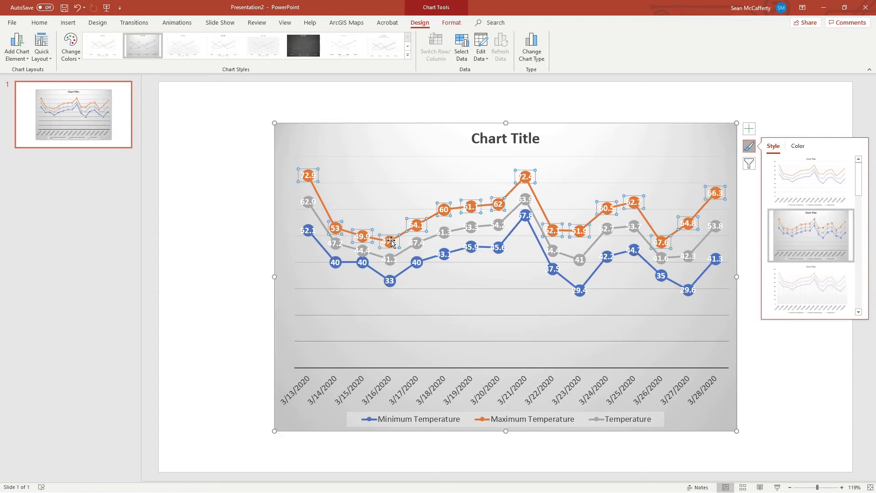
mouse_move(378, 238)
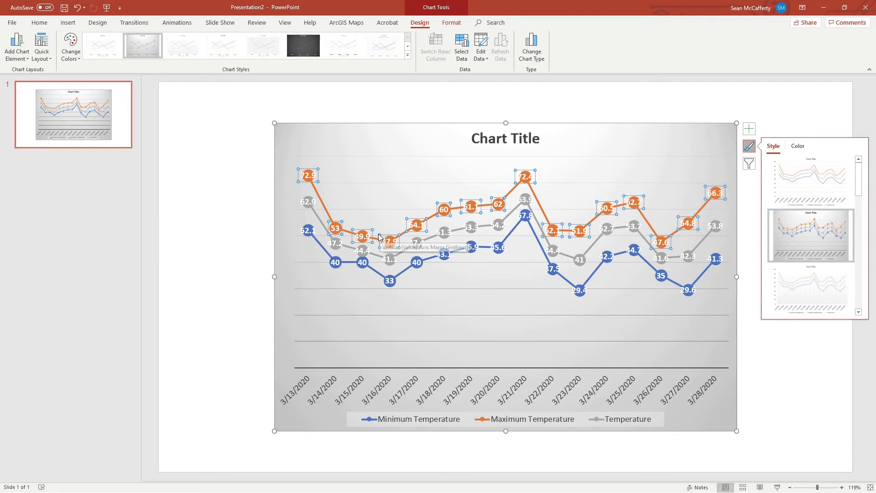
mouse_move(350, 158)
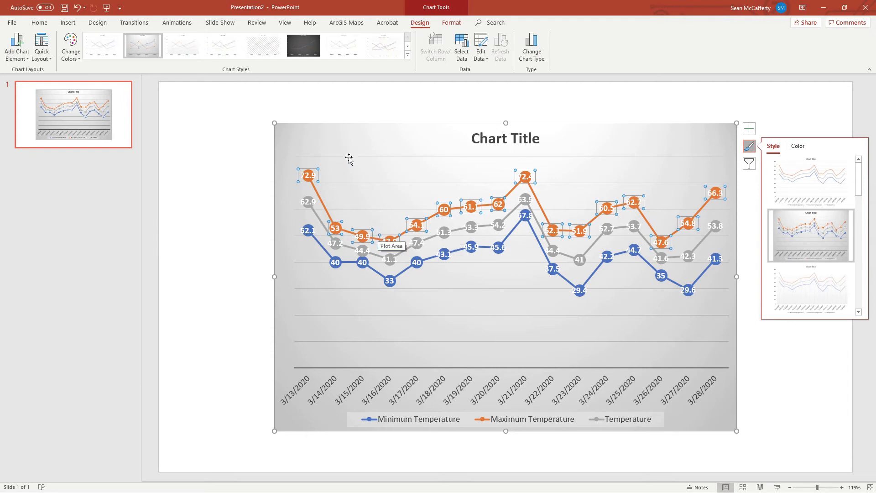
click(40, 22)
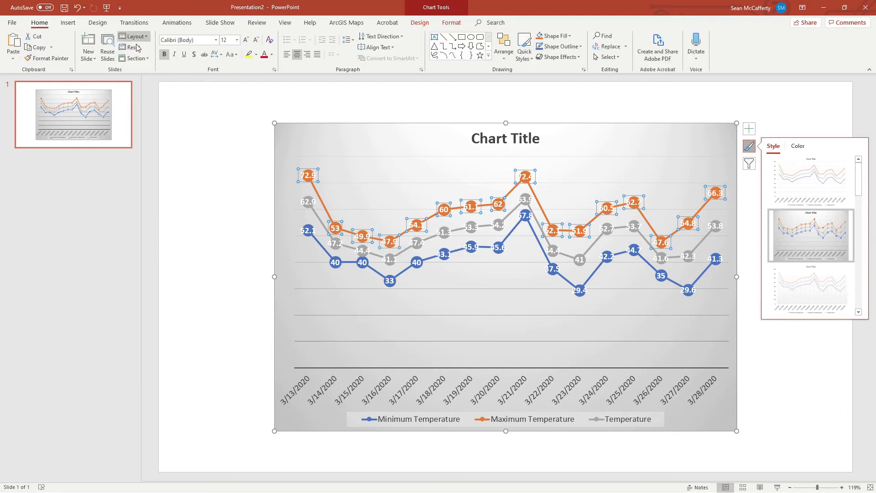
mouse_move(246, 39)
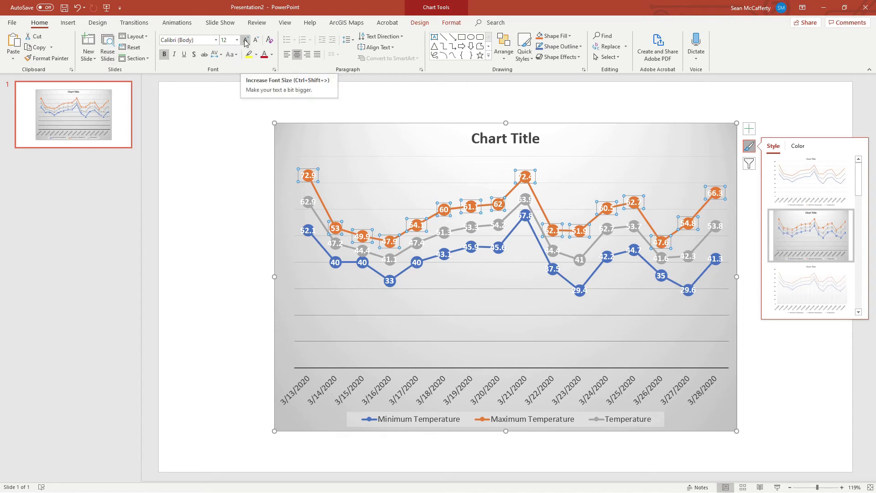
click(244, 40)
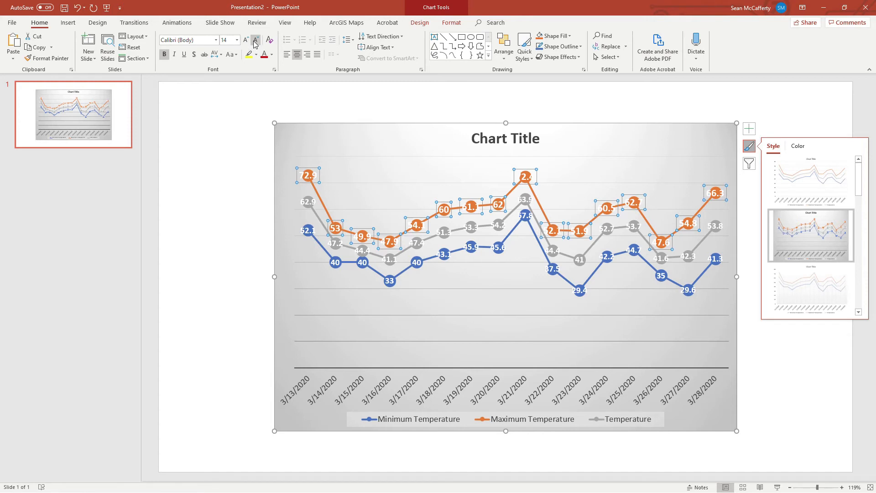
click(256, 39)
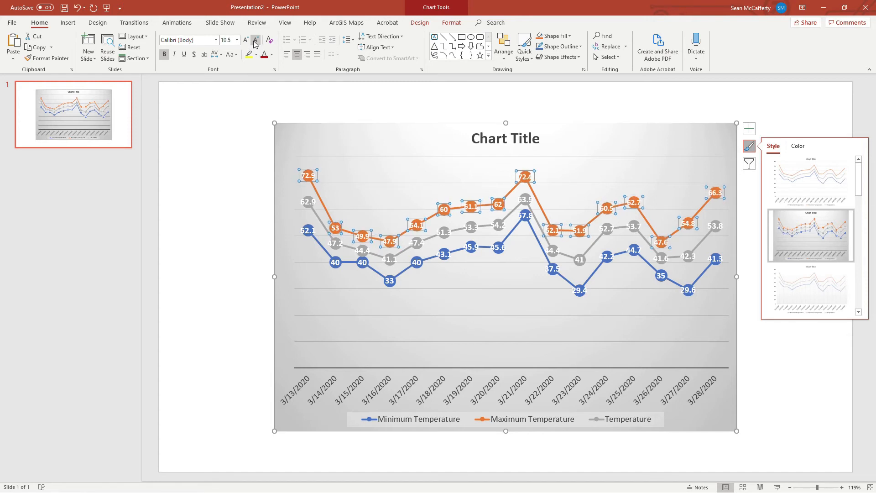
click(256, 39)
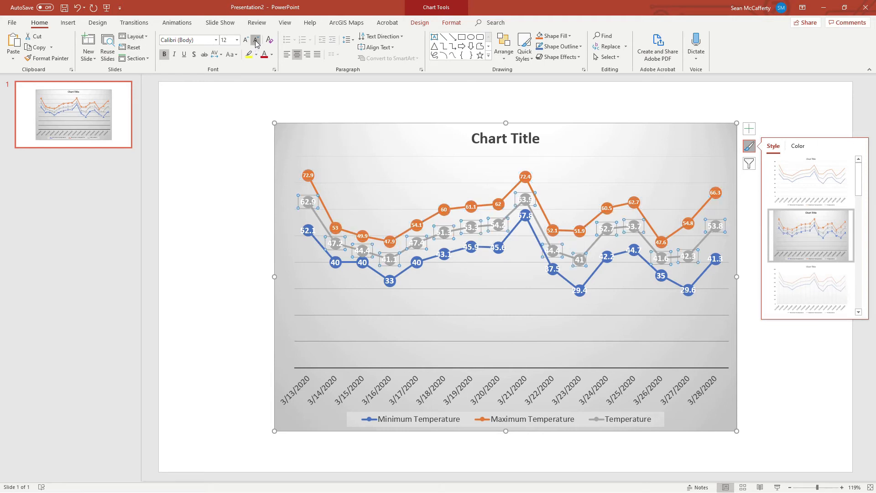
click(255, 40)
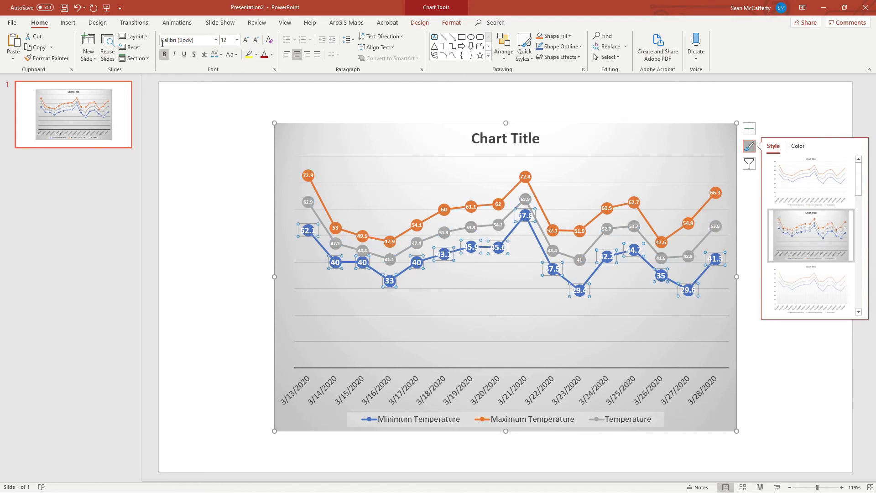
click(255, 40)
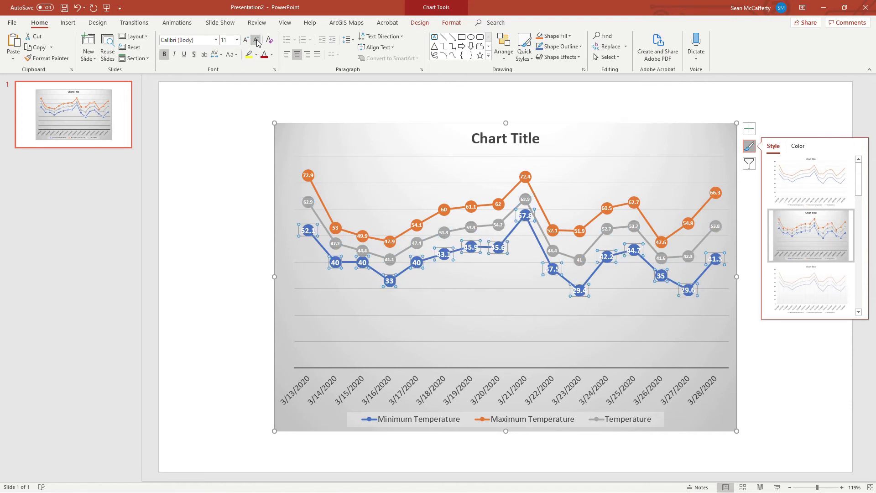
click(256, 40)
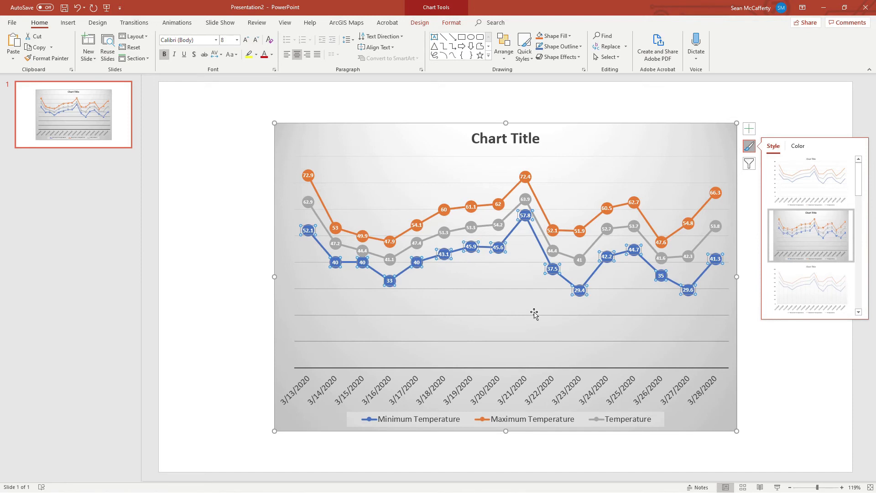
mouse_move(665, 162)
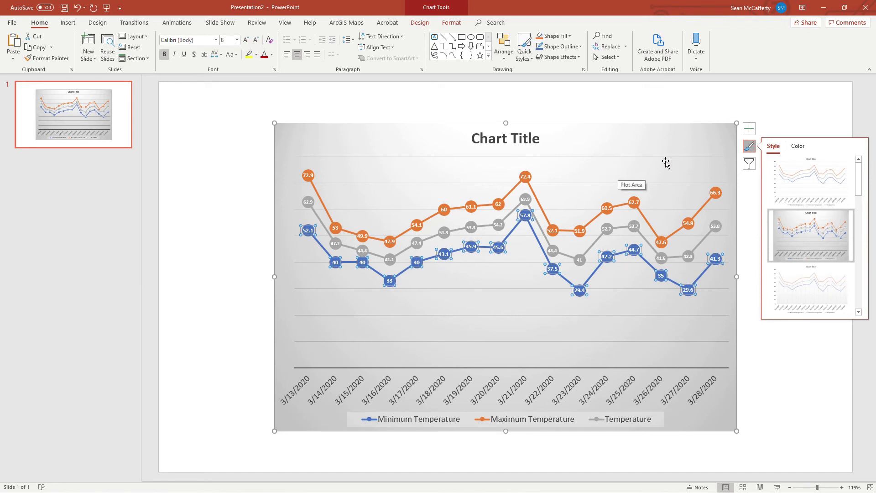
mouse_move(552, 172)
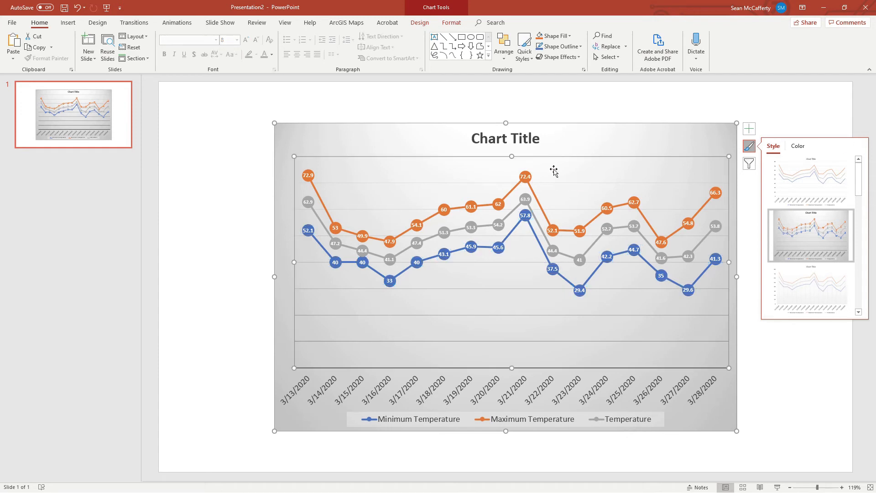
mouse_move(696, 192)
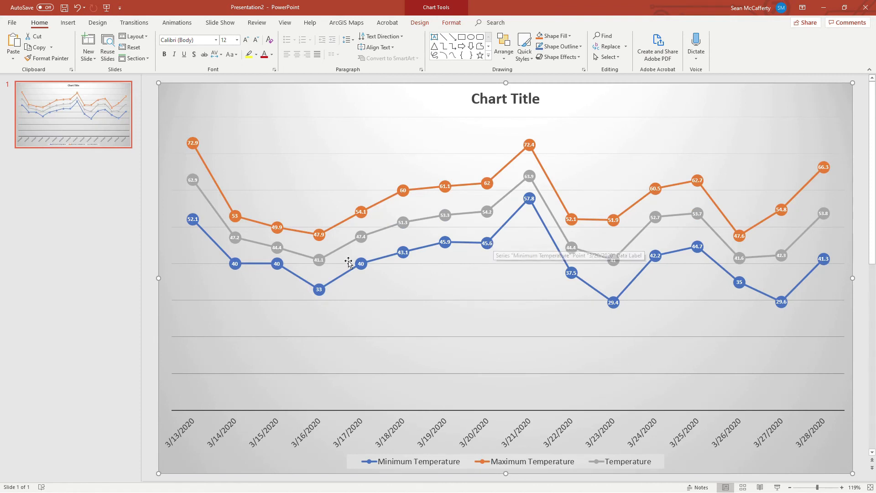
mouse_move(487, 211)
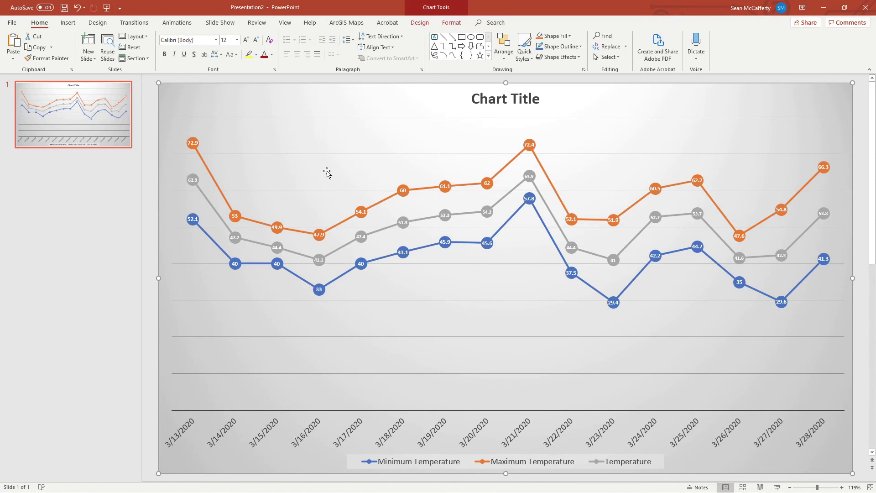
mouse_move(327, 171)
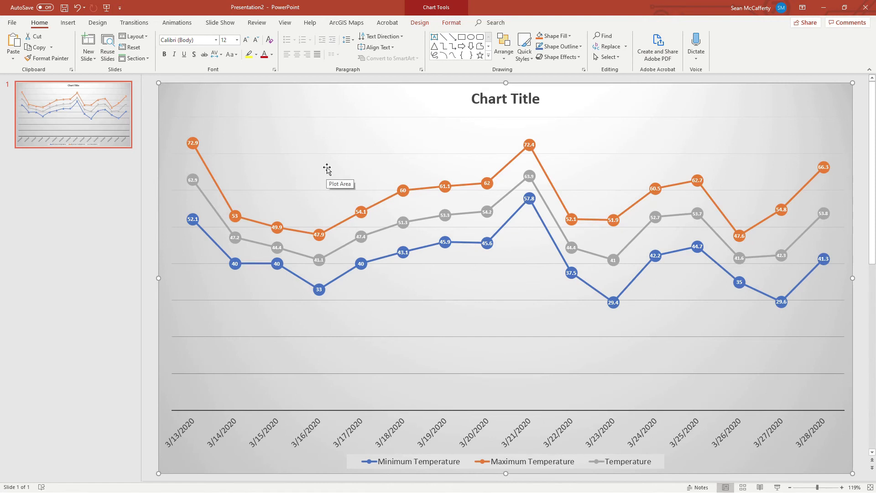
mouse_move(335, 165)
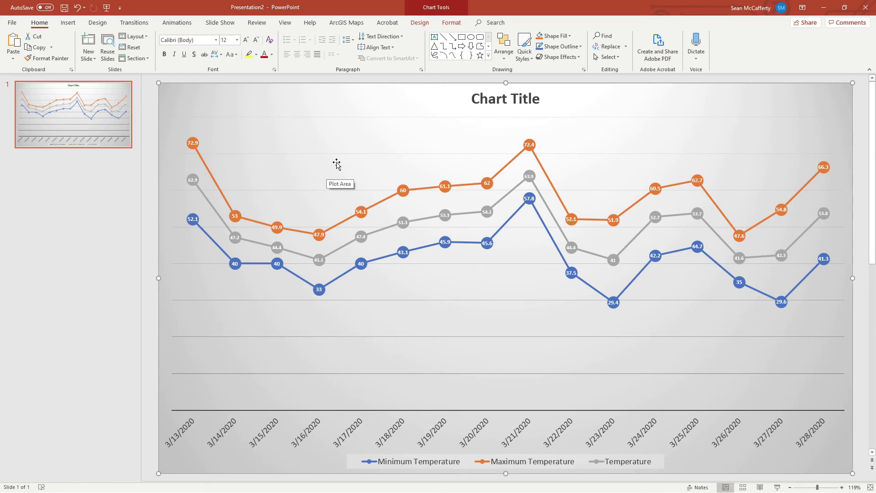
- Enlarge the temperature chart to fill the whole slide
click(98, 22)
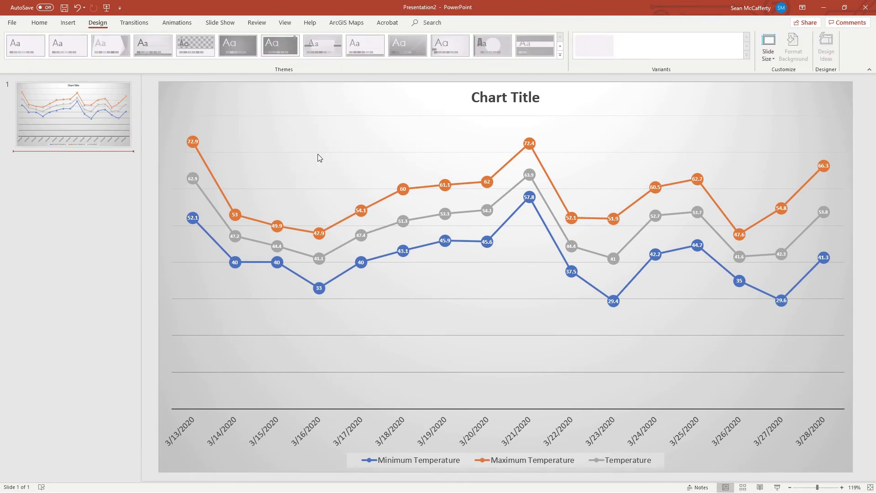
mouse_move(318, 155)
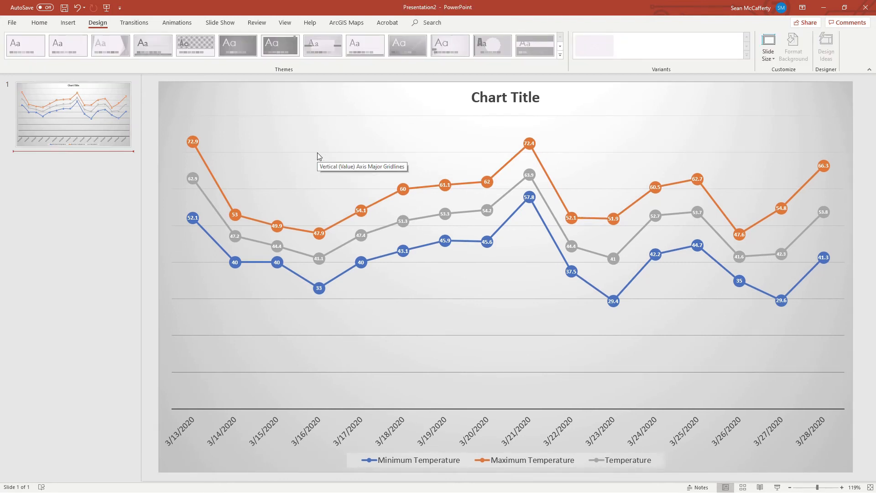
- Edit the chart data, enable its blocked connections and open it in full Excel
right_click(358, 166)
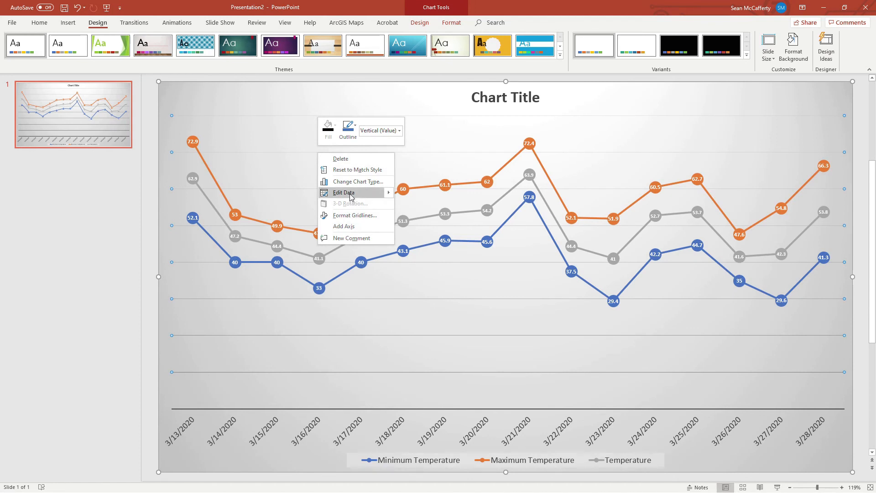
click(343, 193)
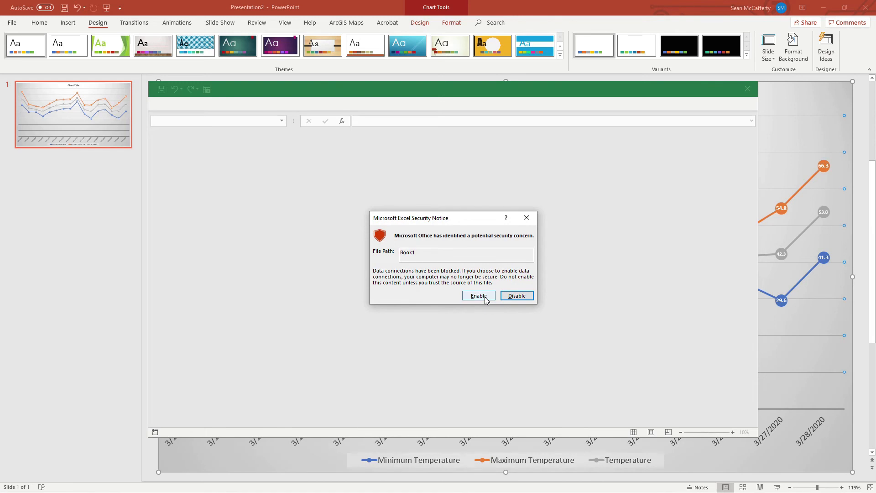
click(477, 295)
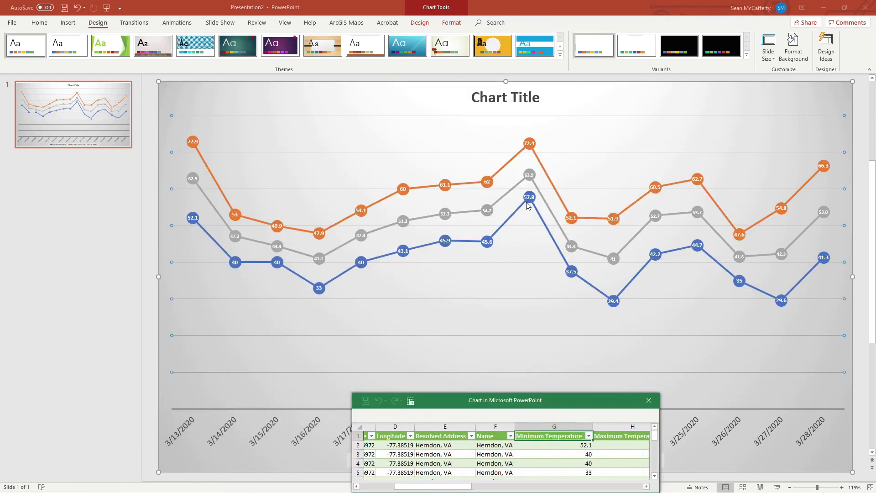
drag(504, 399, 391, 124)
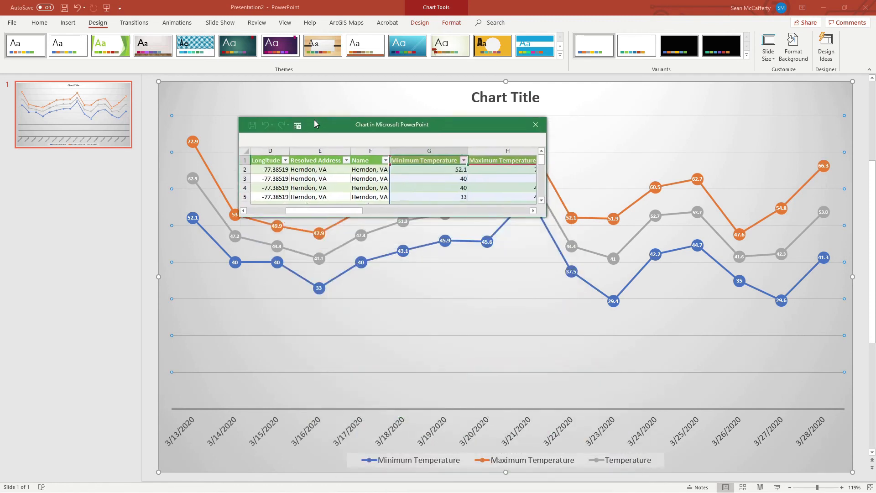
click(535, 124)
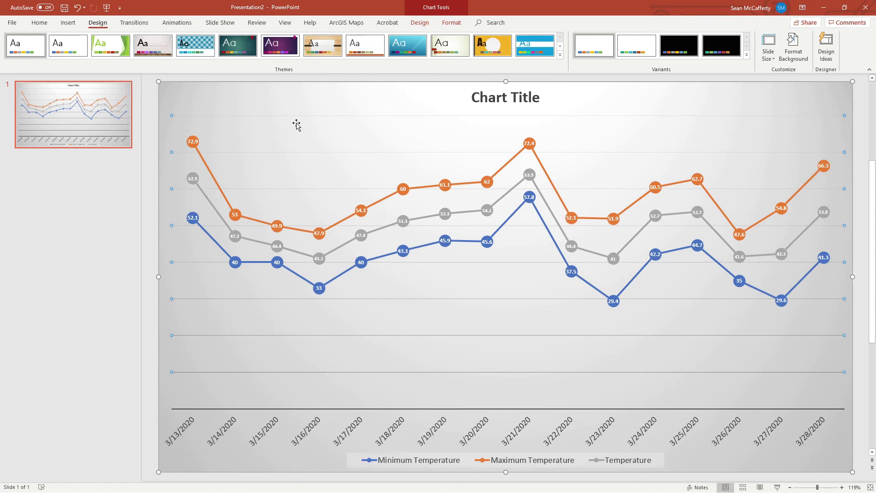
mouse_move(309, 123)
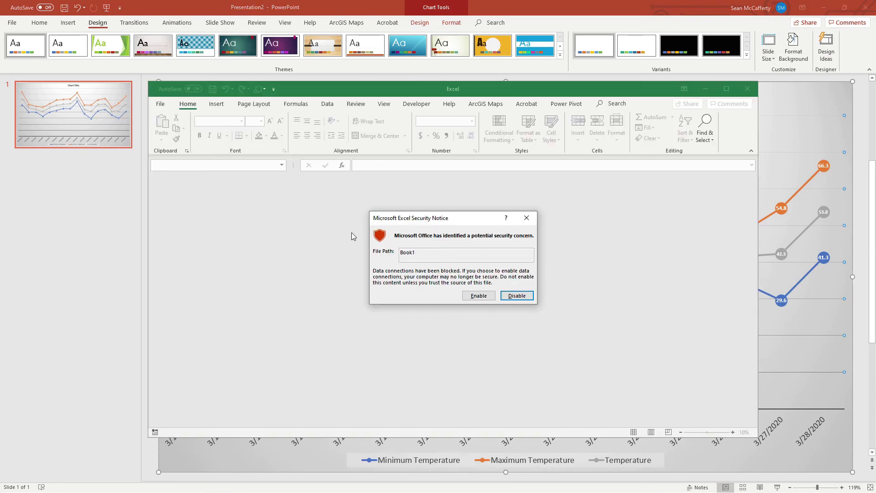
- Enable the data connections in Excel and list the Refresh All options on the Data tab
click(514, 295)
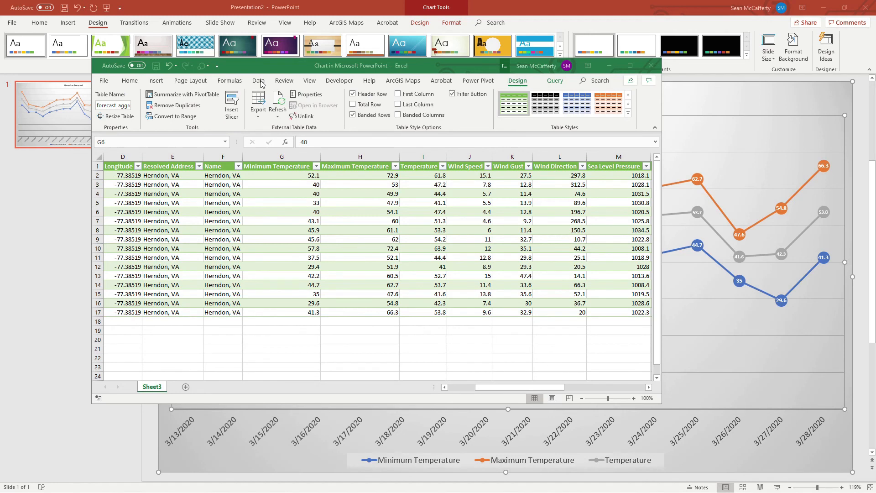
click(282, 211)
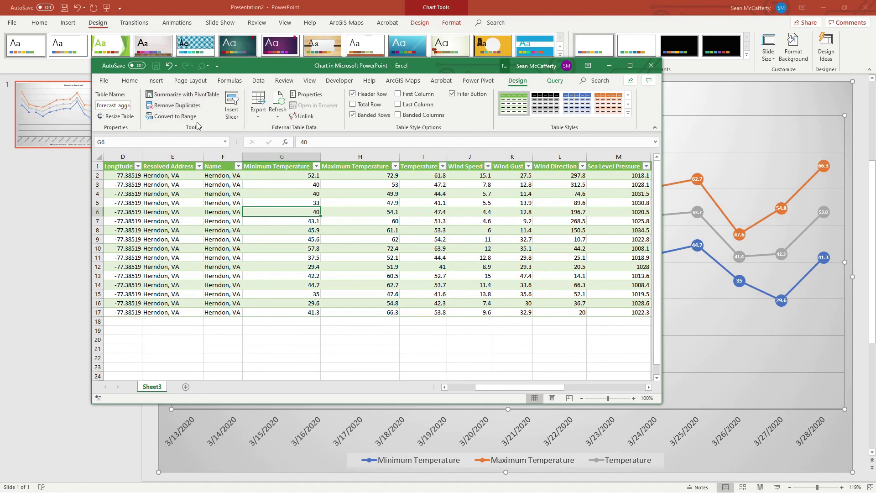
click(259, 81)
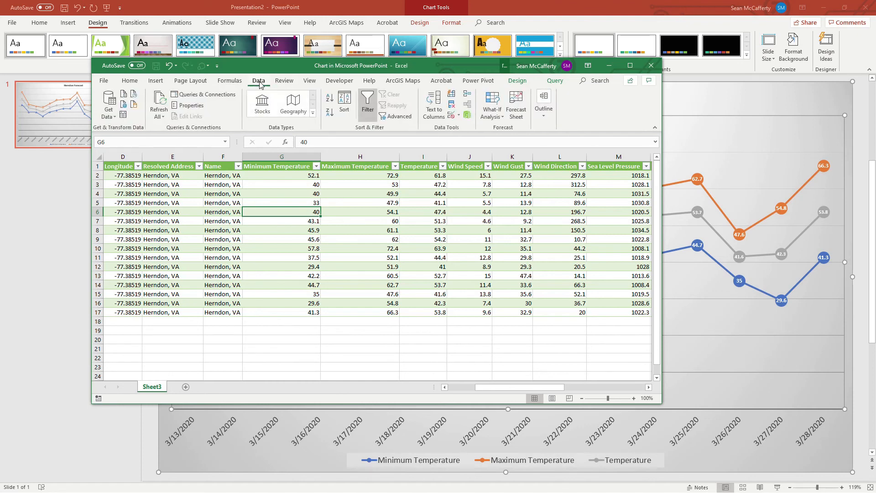
mouse_move(158, 105)
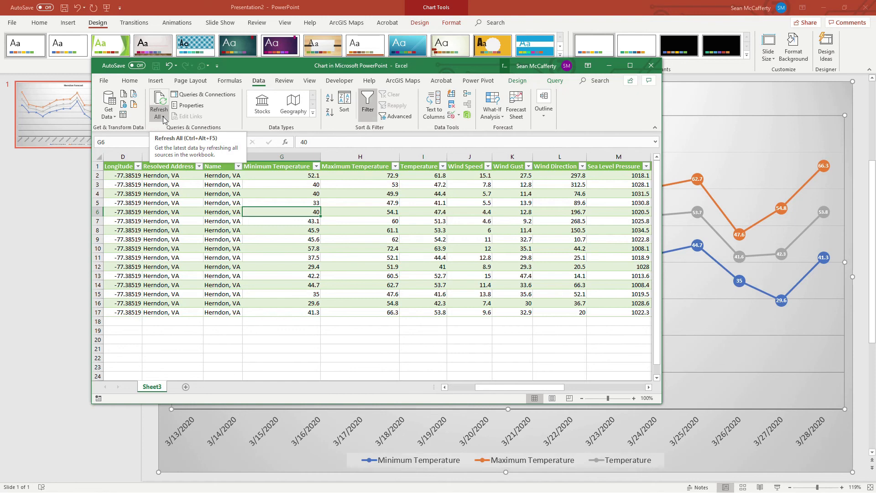
click(158, 106)
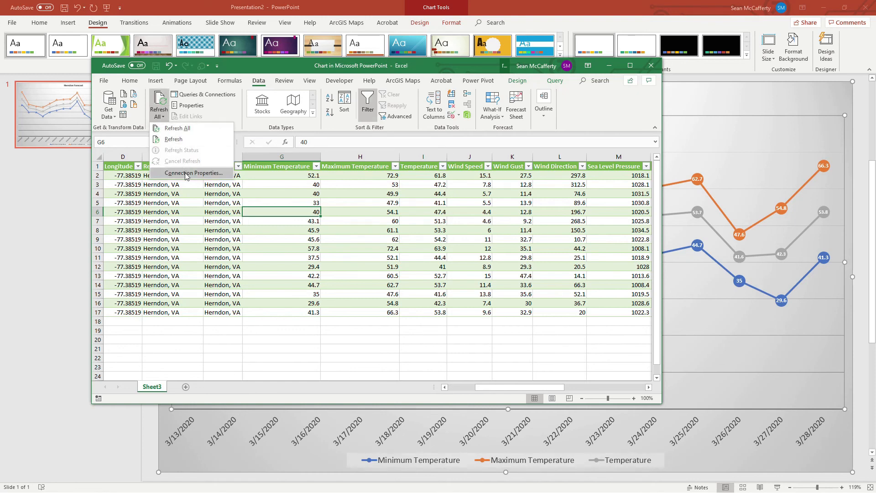
- Set the forecast query connection to refresh data when opening the file
click(194, 172)
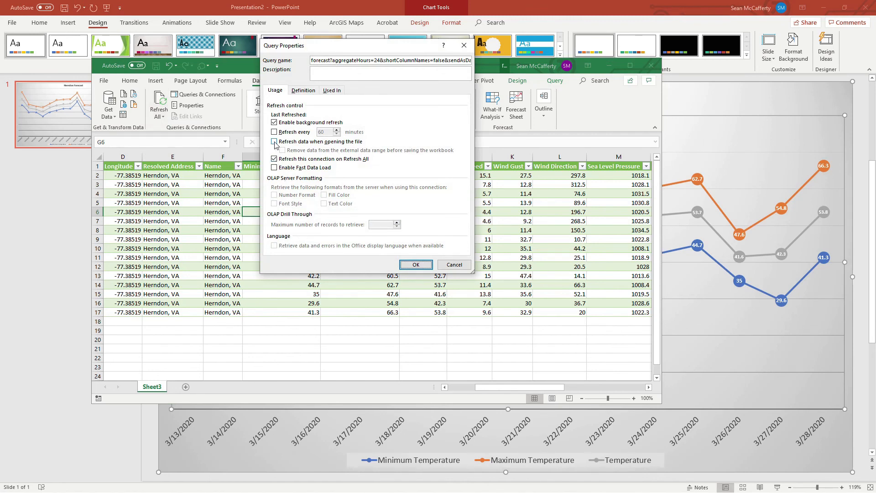
click(273, 141)
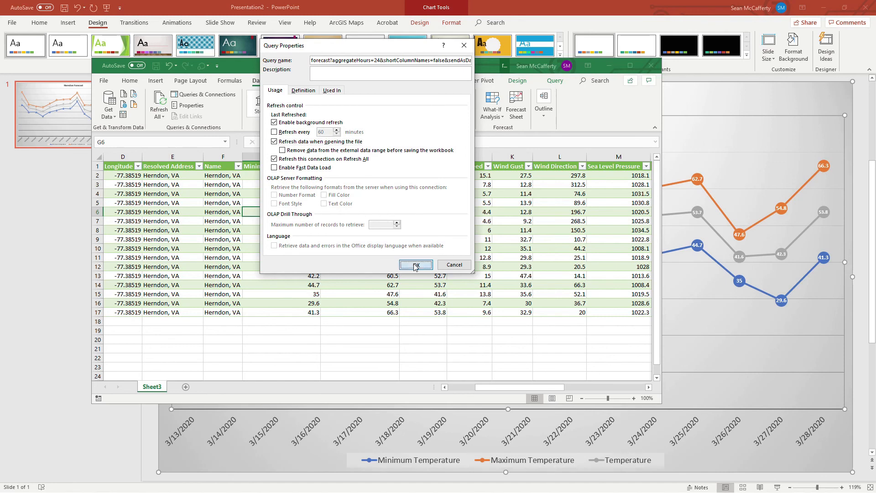
click(415, 265)
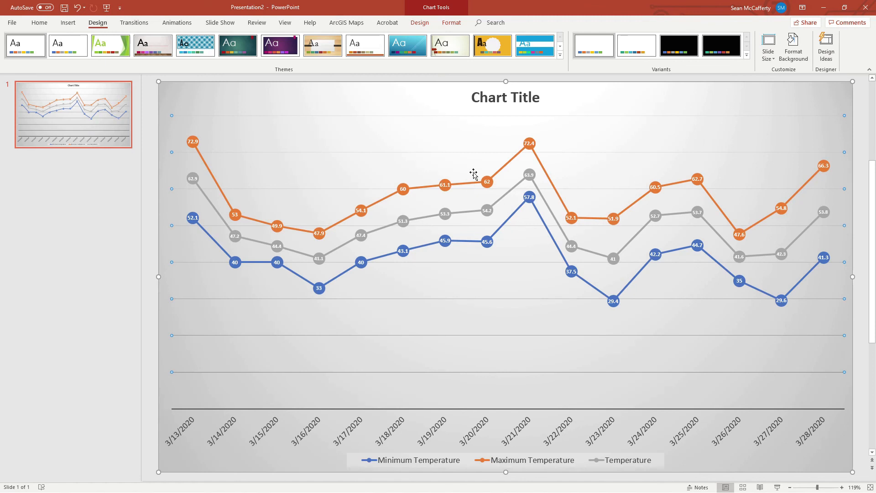
mouse_move(513, 281)
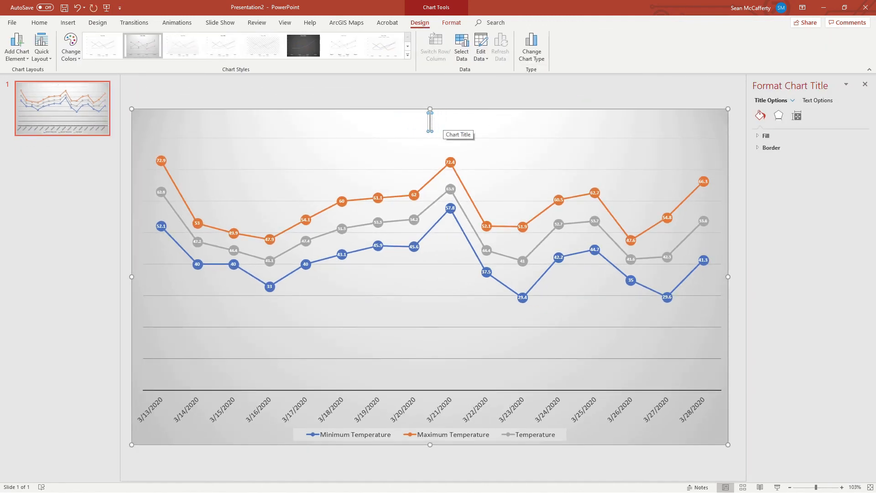
- Retitle the chart 'Herndon Forecast'
text(Herndon Forecast)
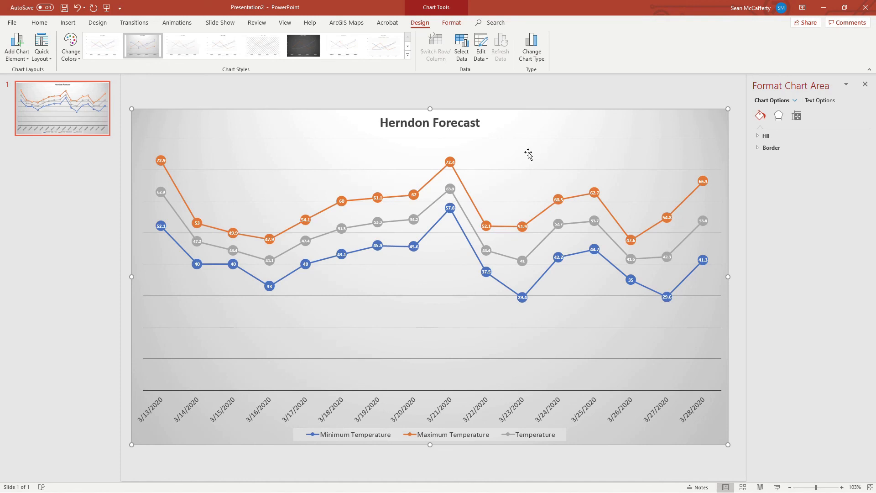
mouse_move(514, 162)
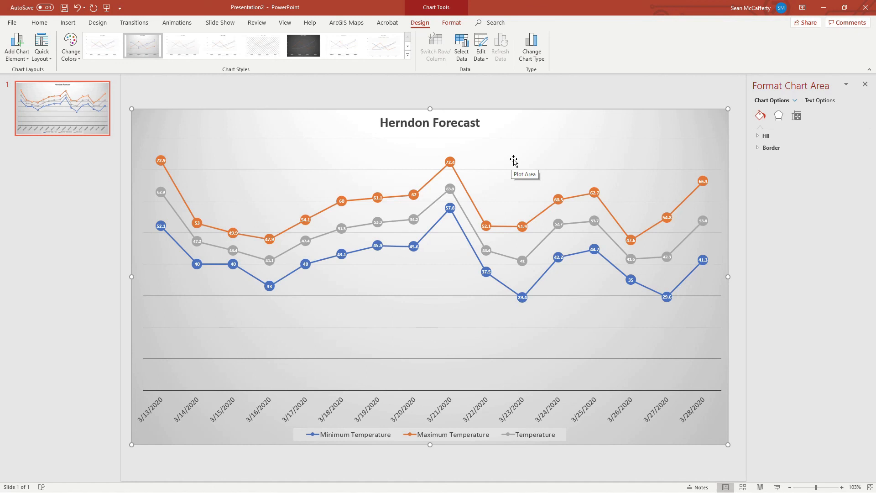
mouse_move(352, 163)
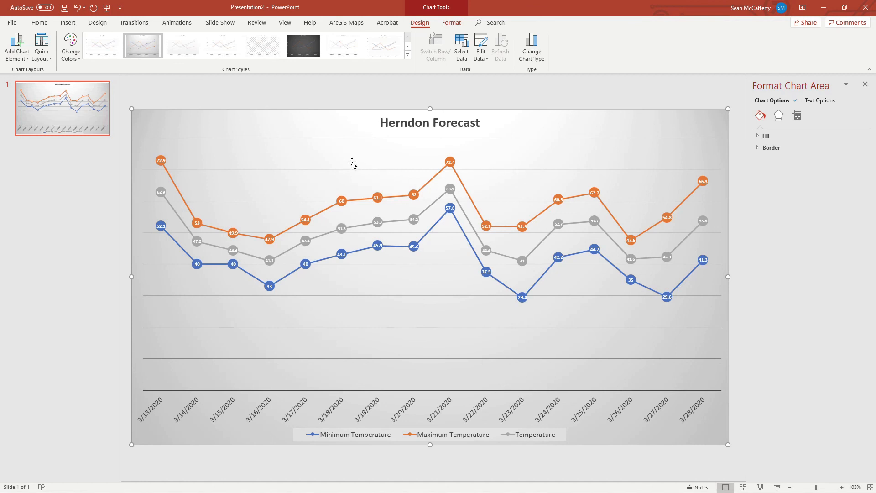
mouse_move(301, 149)
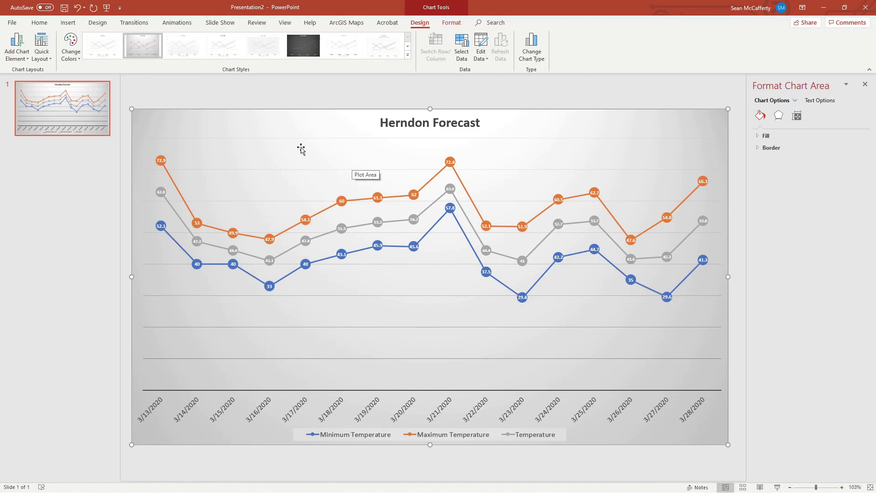
mouse_move(291, 141)
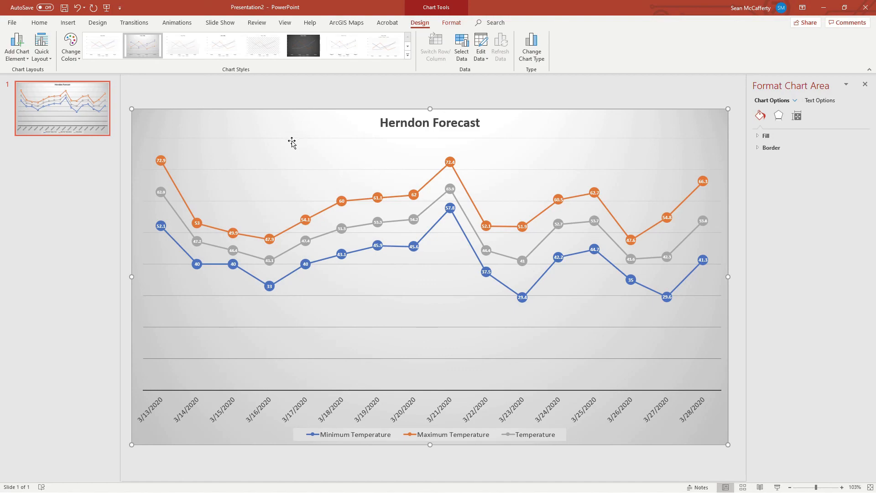